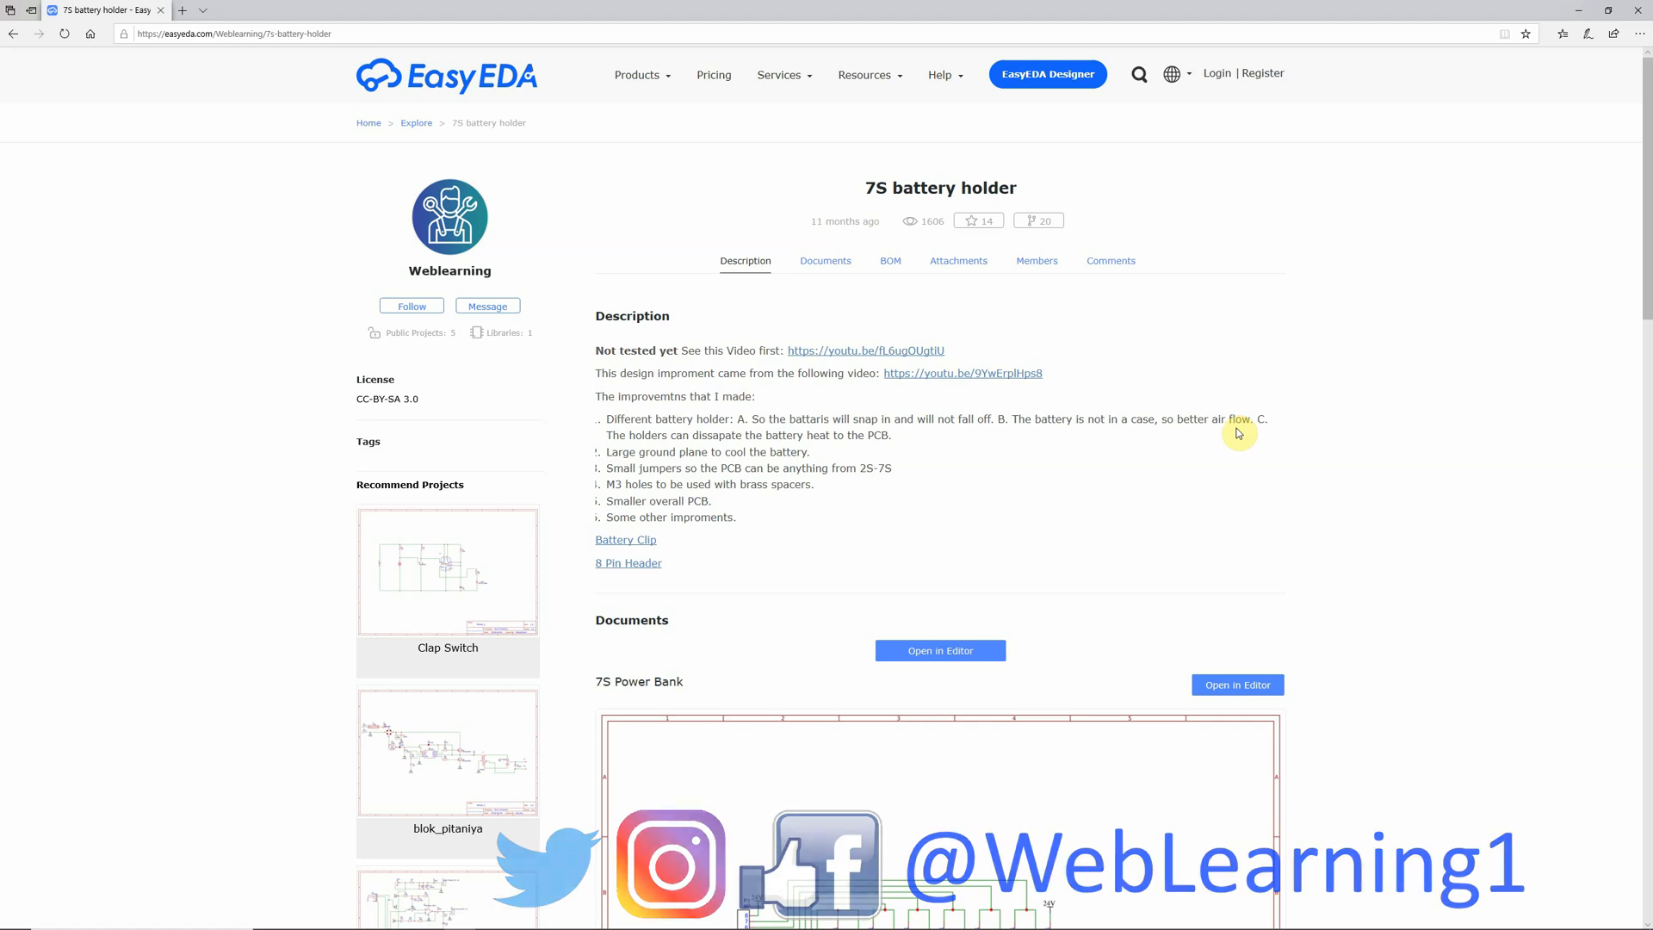
- Scroll the battery holder project page and launch the 7S Power Bank schematic in a new editor tab
scroll(down, 3)
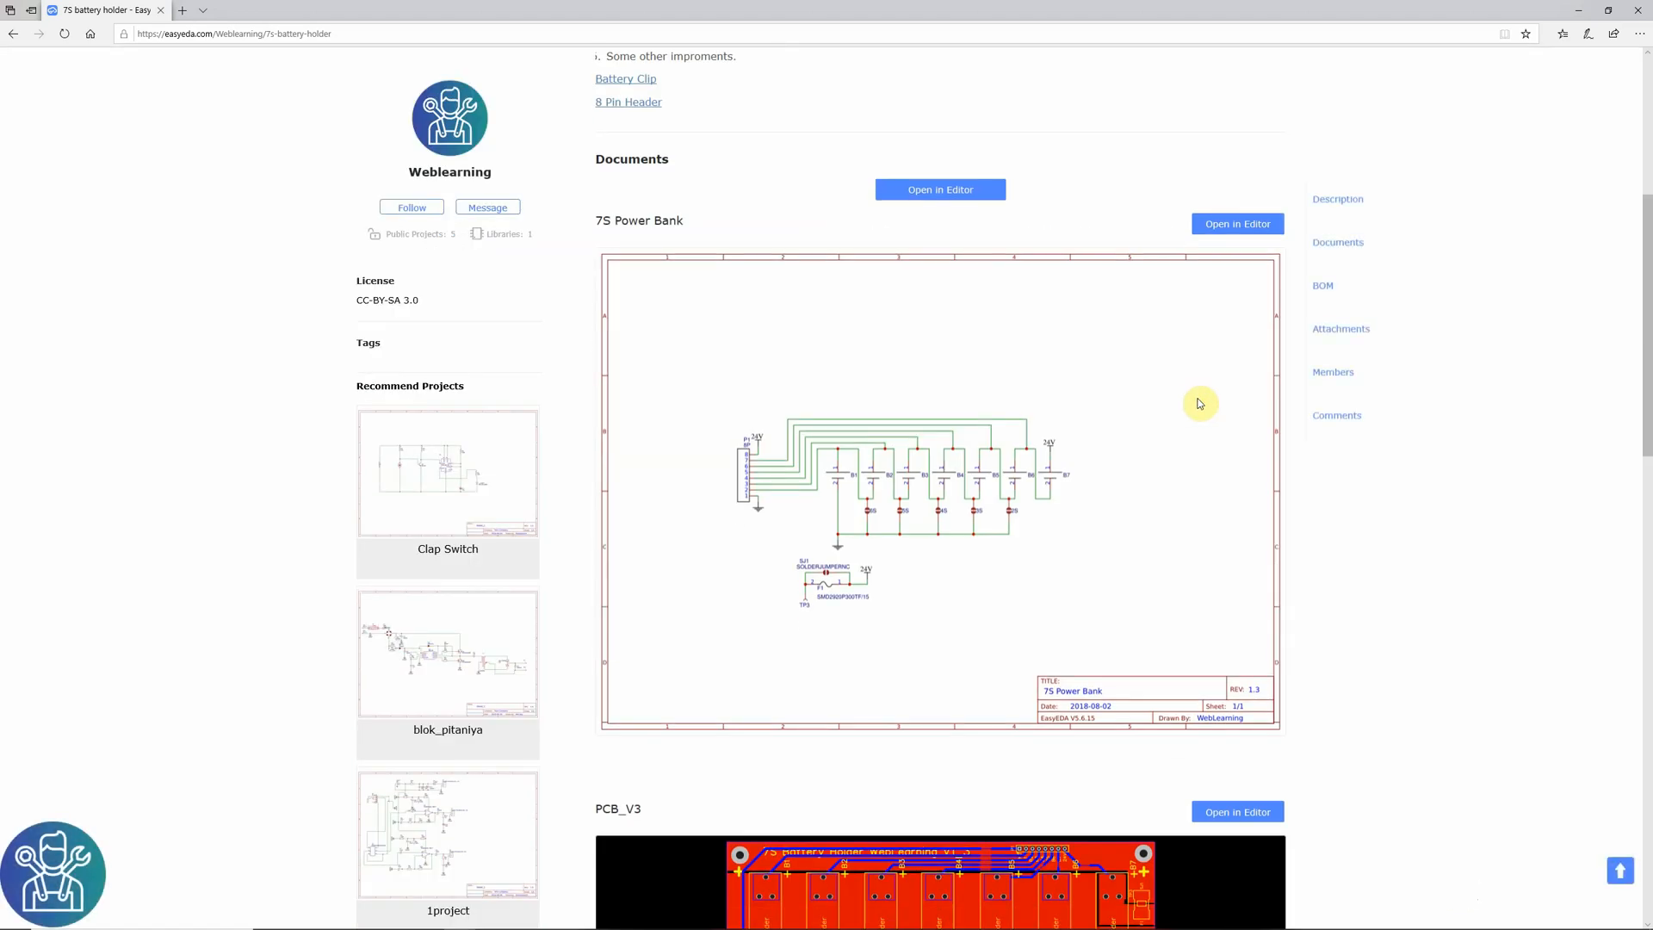
mouse_move(1420, 428)
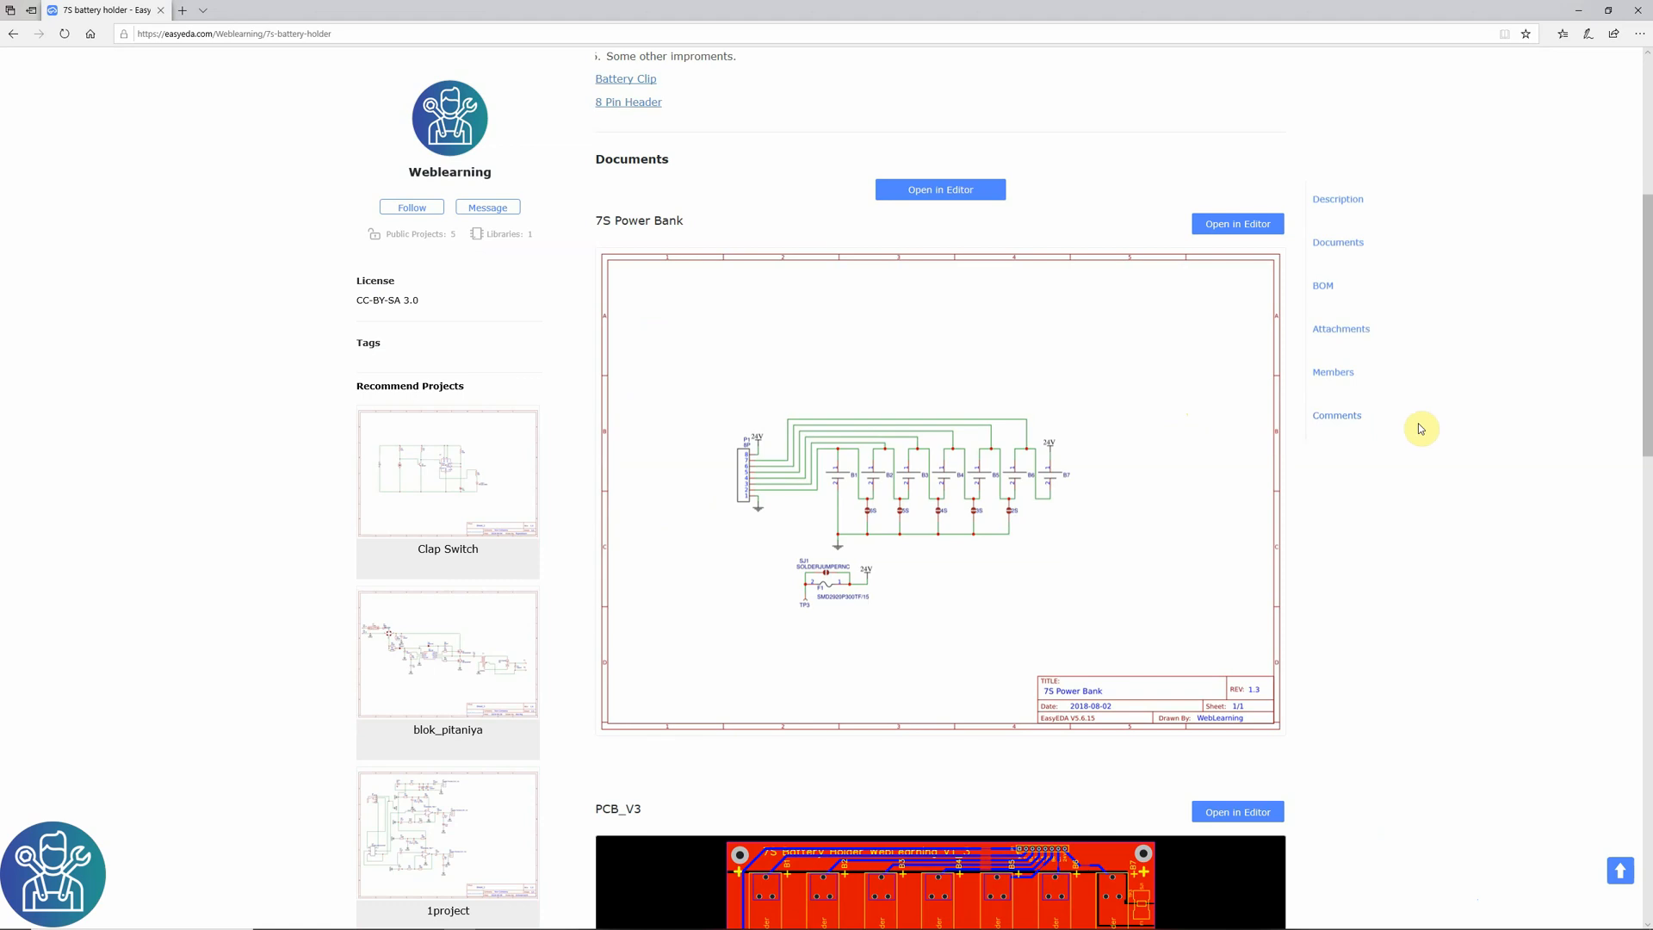
scroll(down, 3)
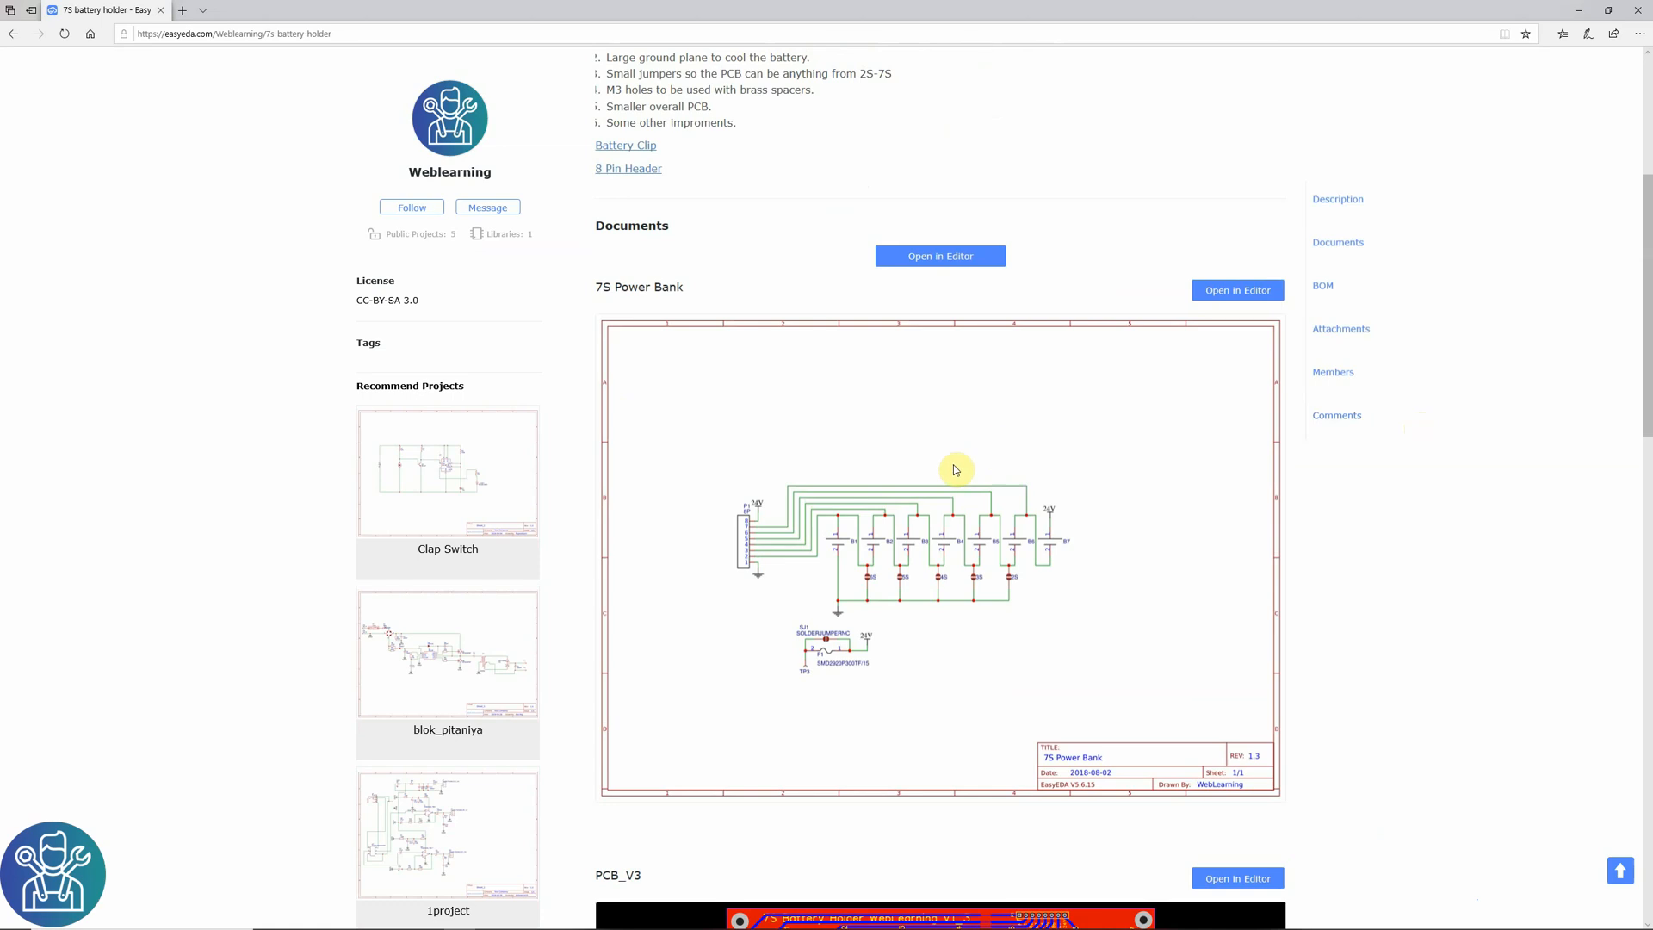
mouse_move(1037, 434)
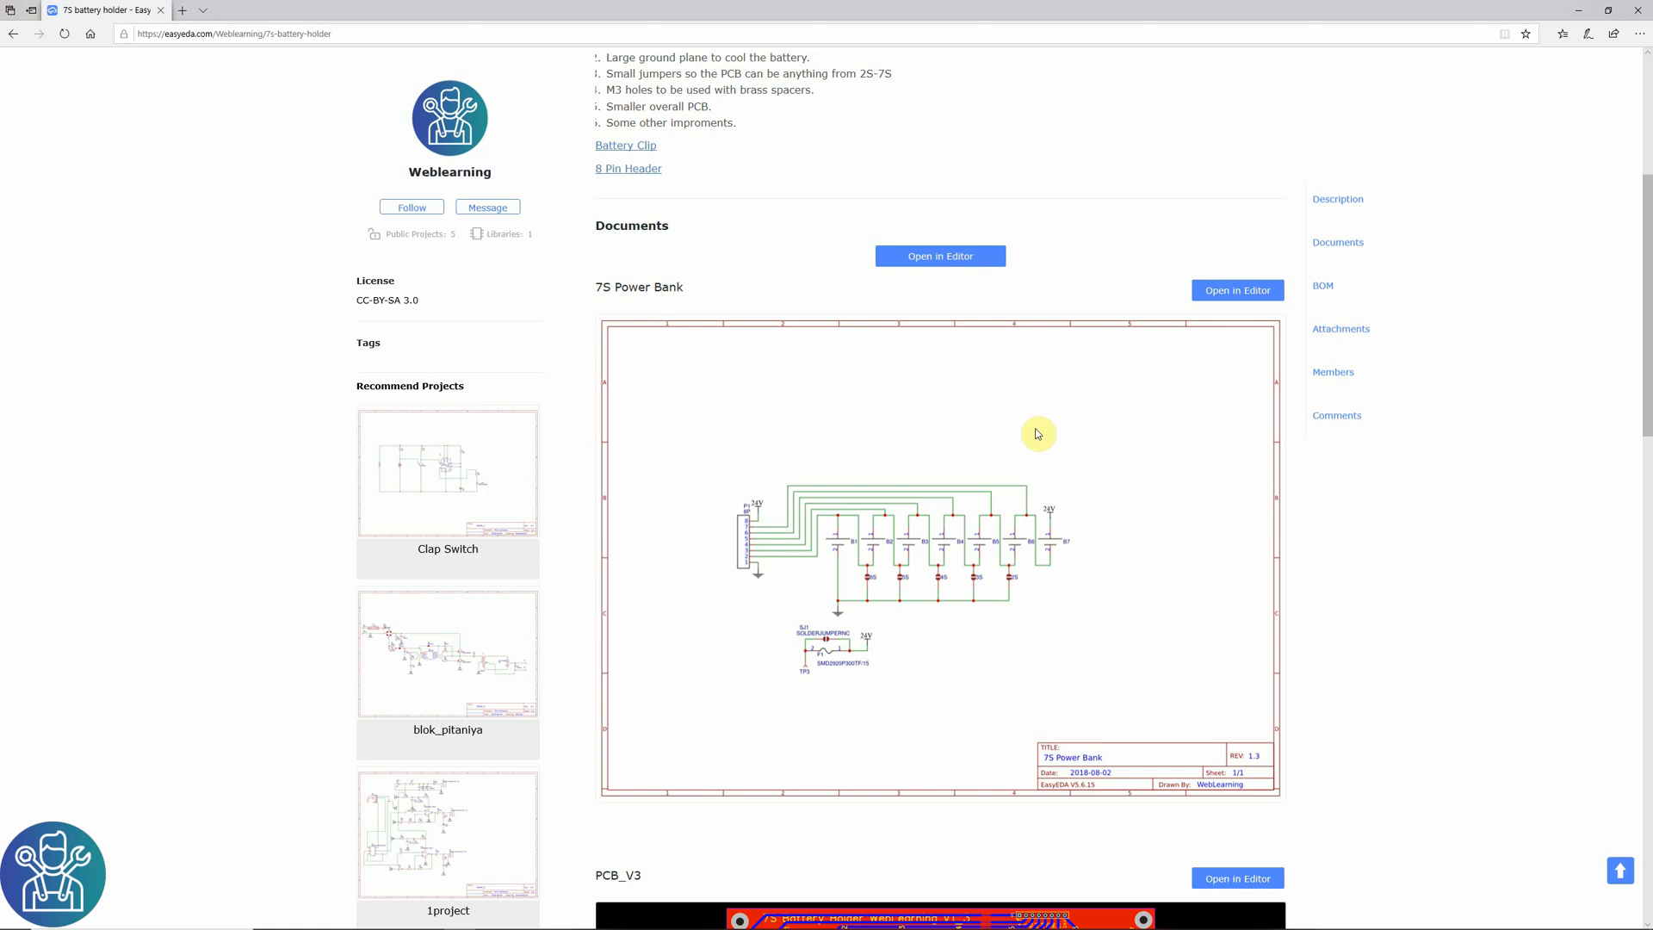
mouse_move(1052, 437)
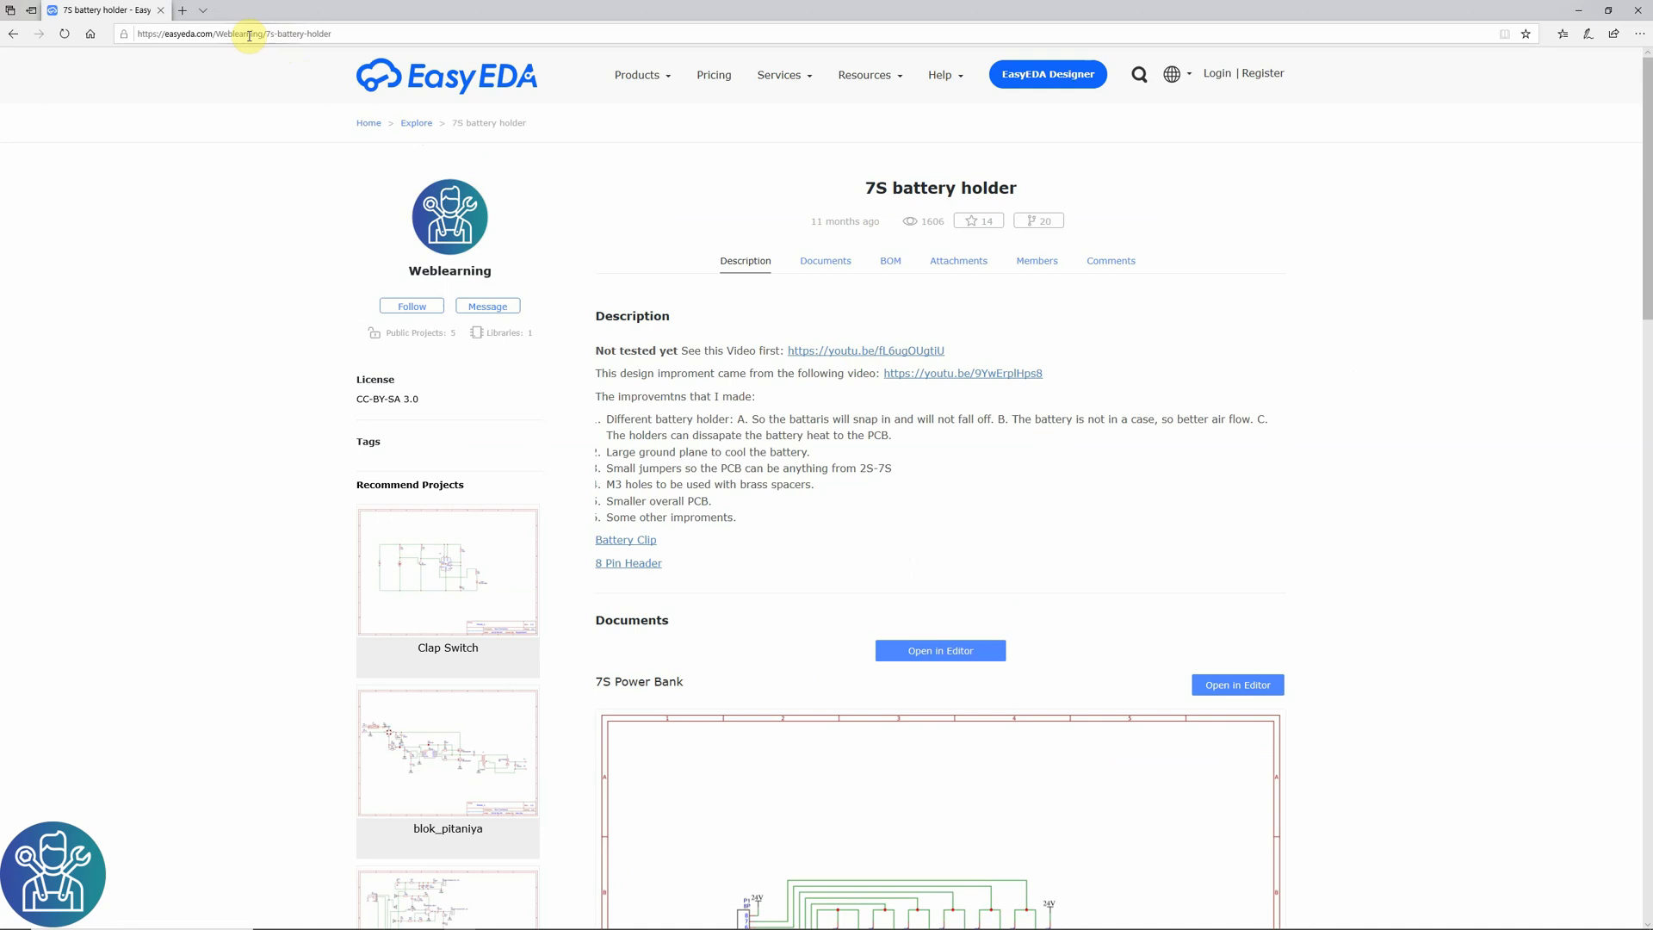
click(232, 33)
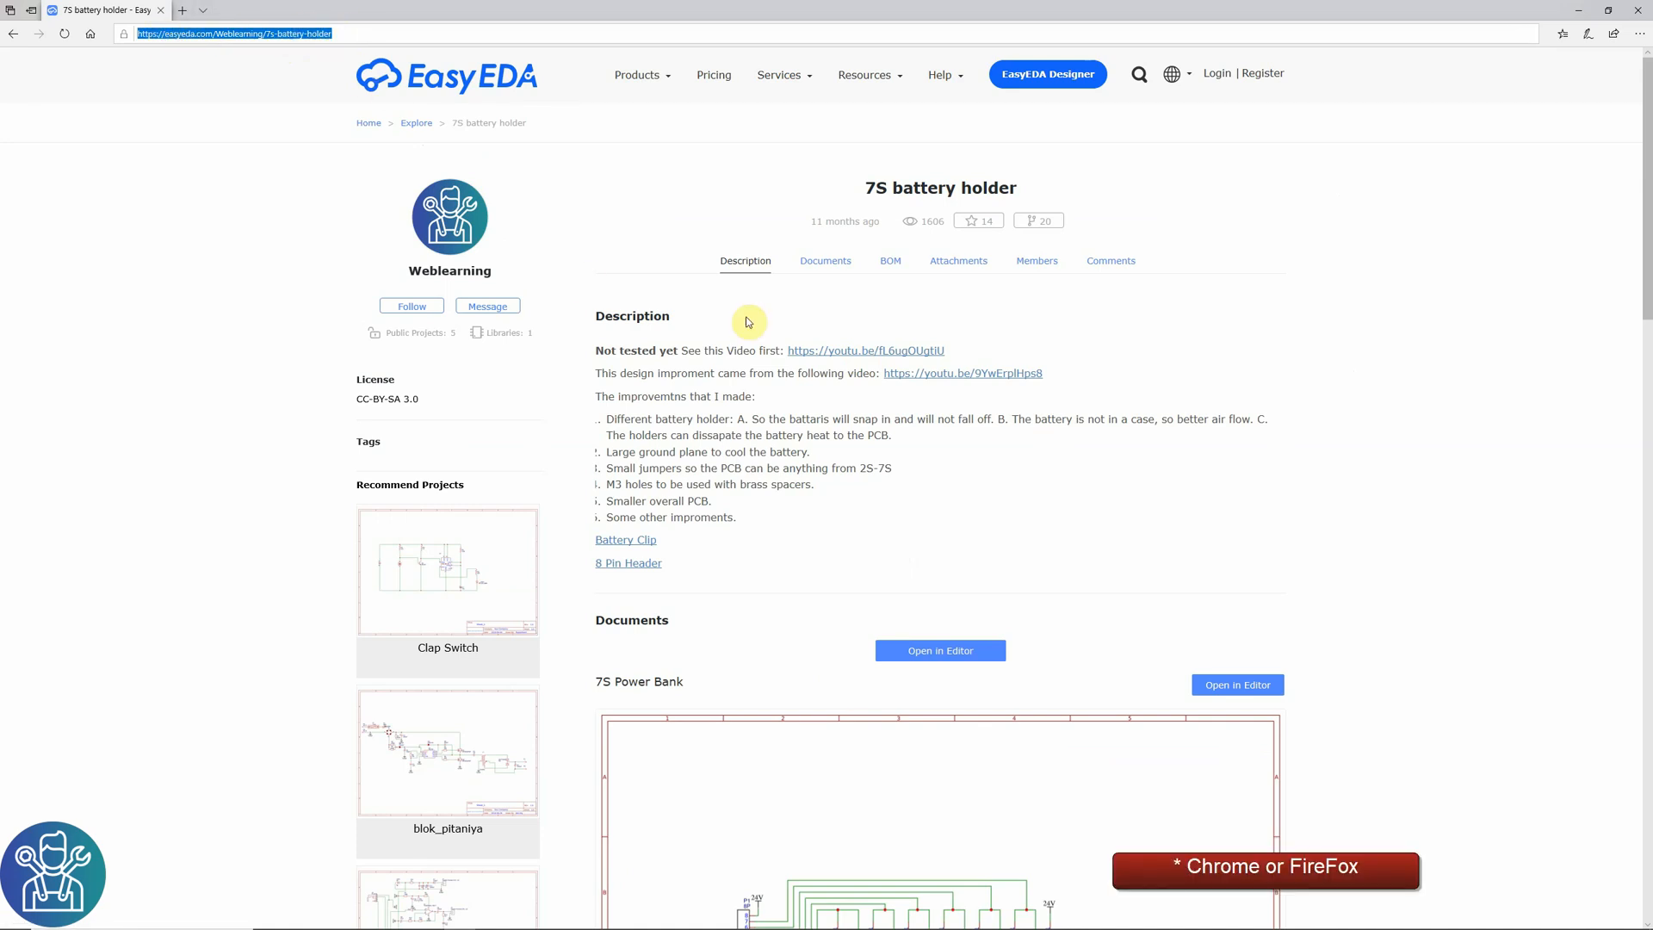
scroll(down, 3)
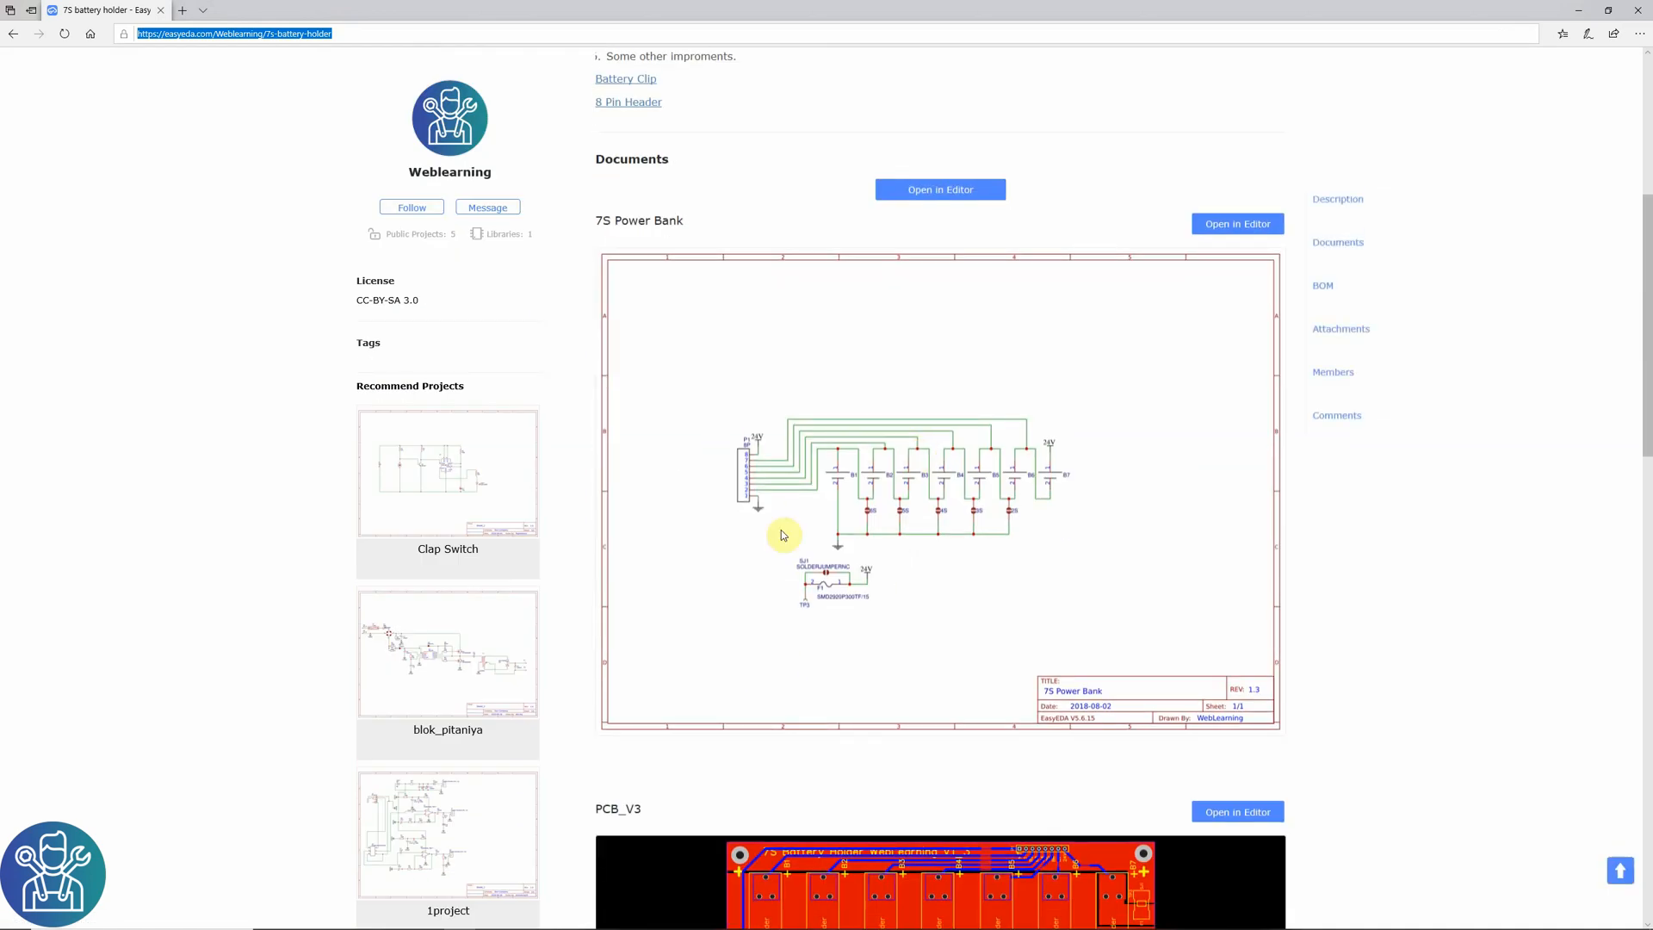
scroll(down, 3)
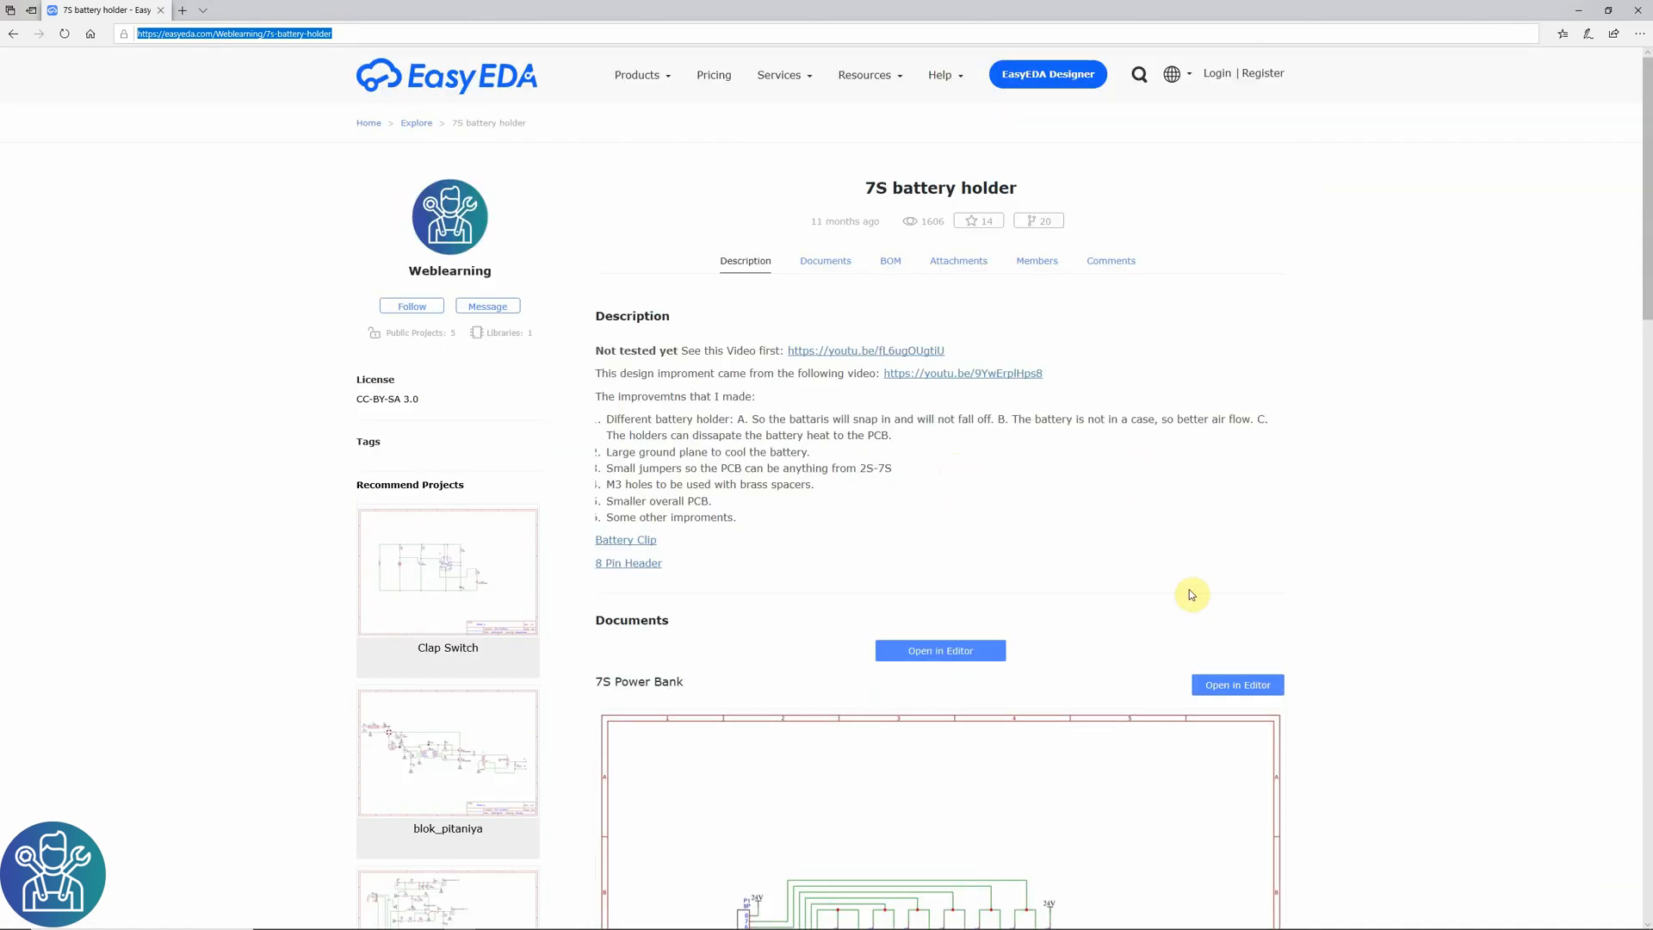
click(1237, 685)
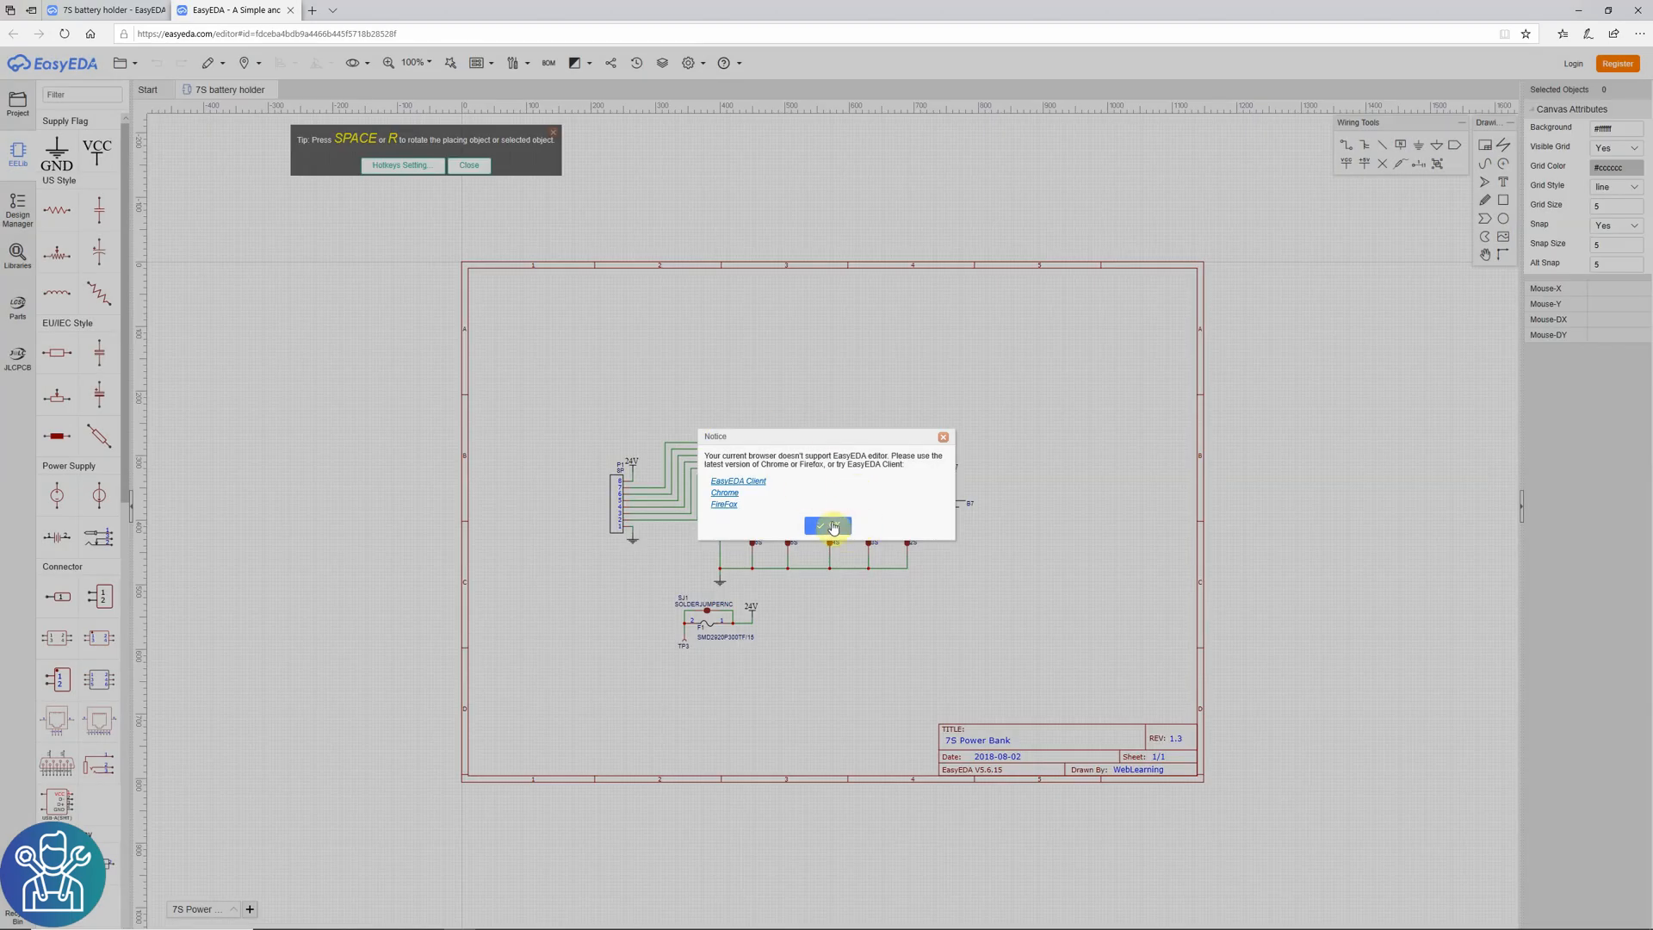
- Dismiss the unsupported-browser notice and return to the project page's PCB_V3 preview and BOM
click(827, 526)
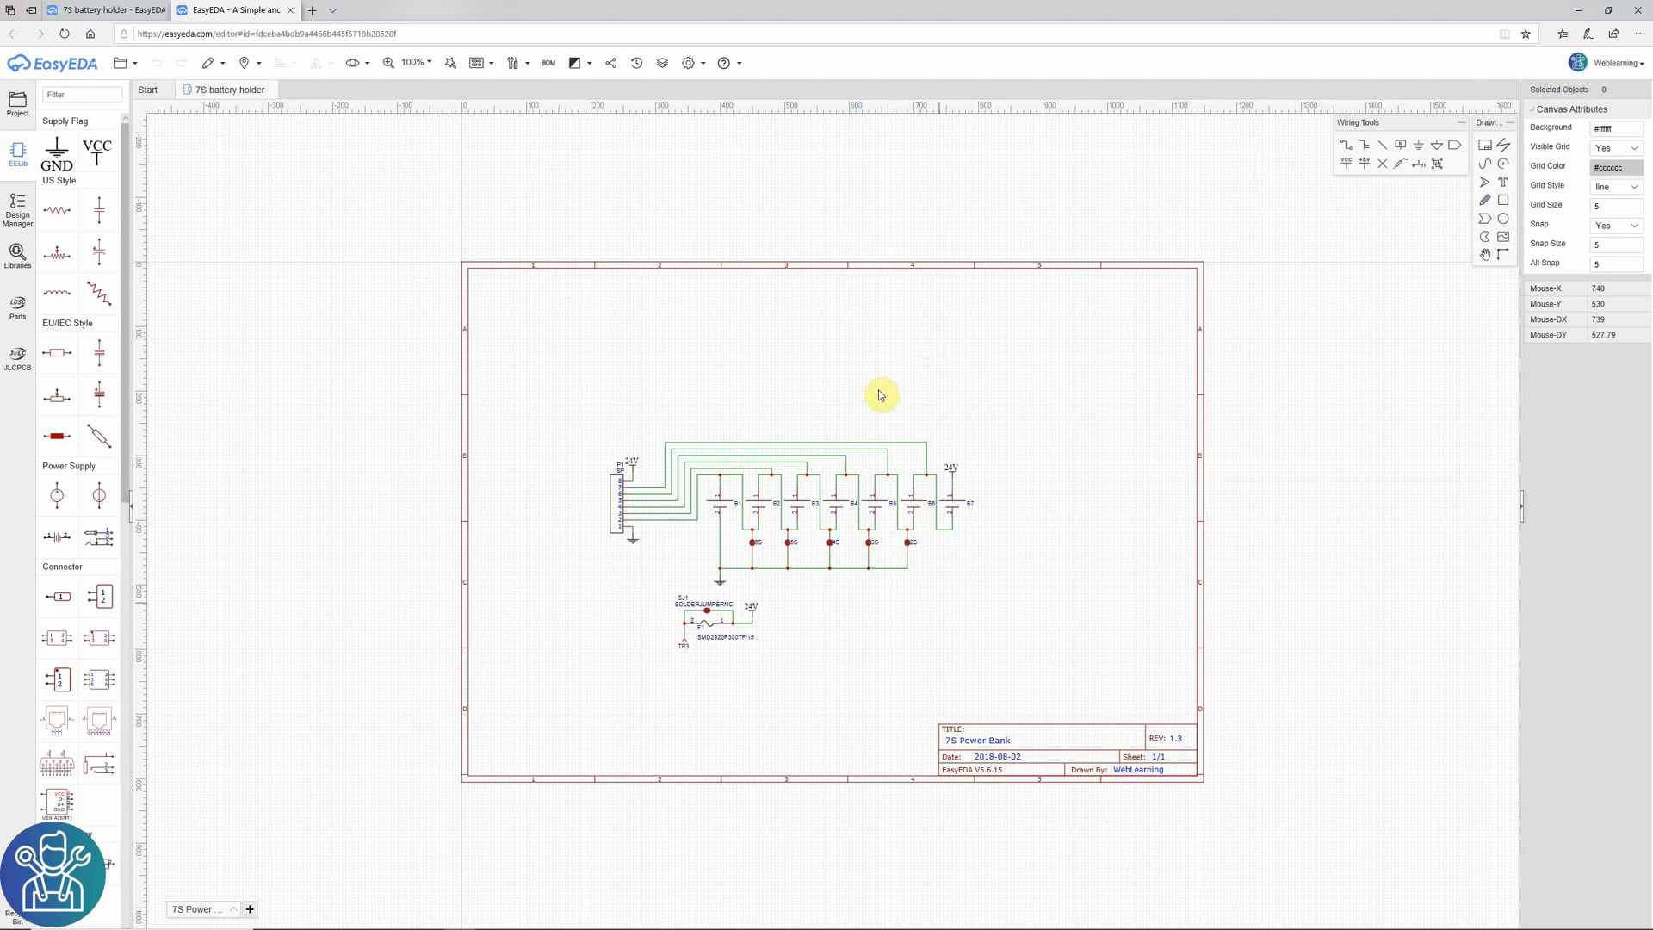
mouse_move(253, 146)
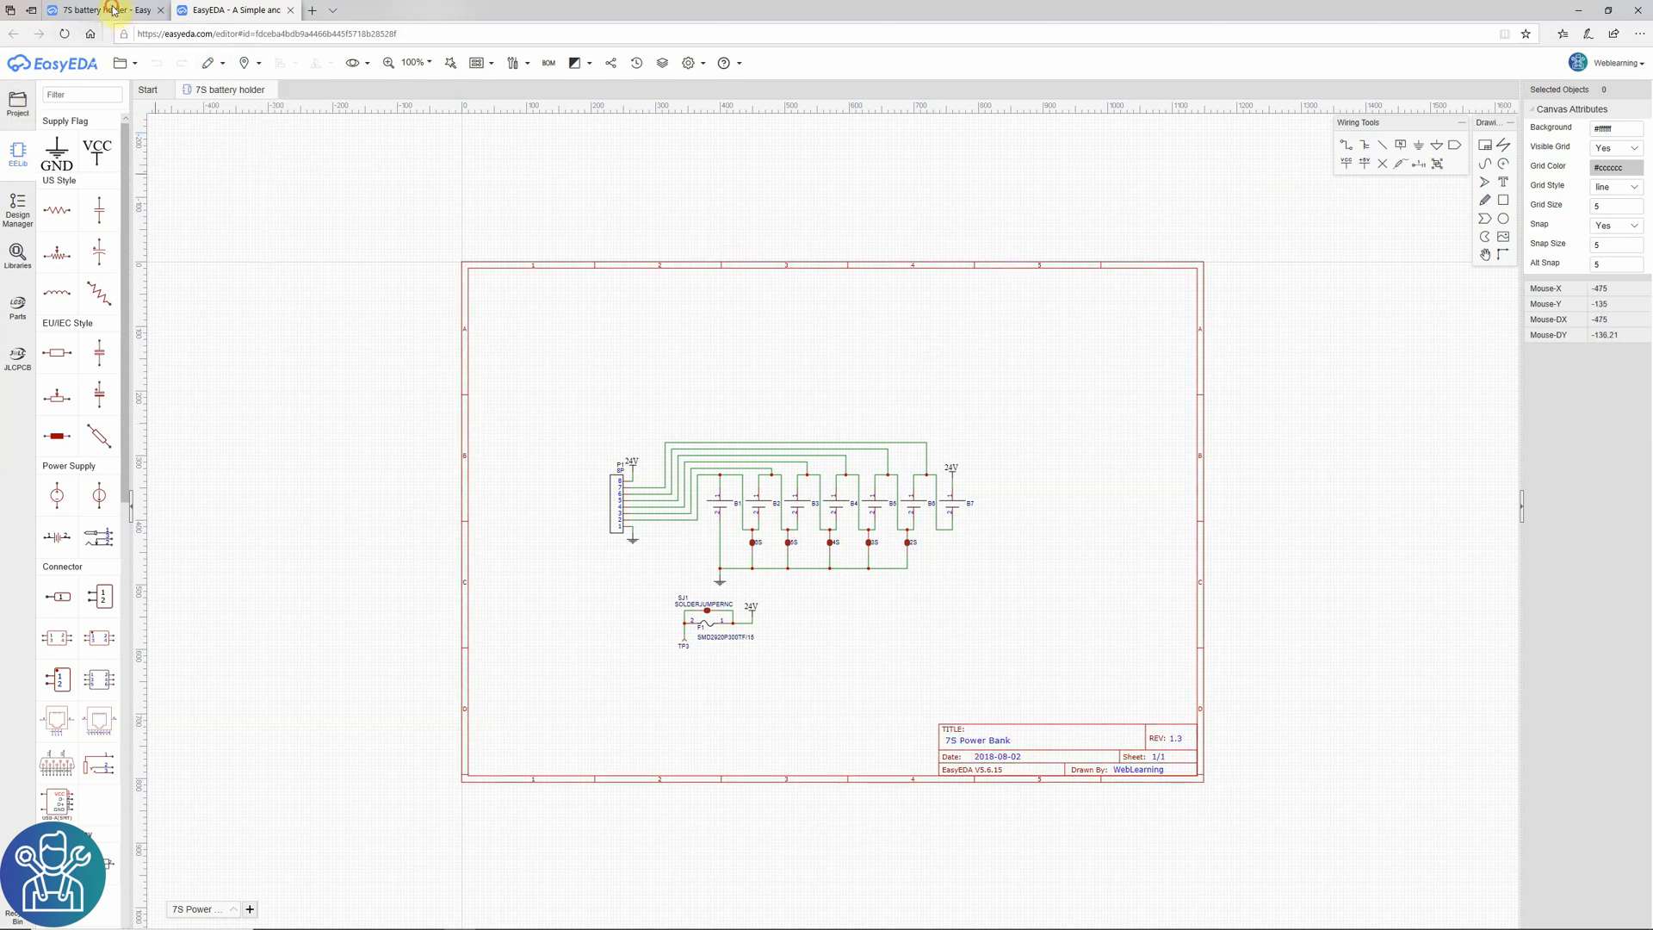
click(84, 10)
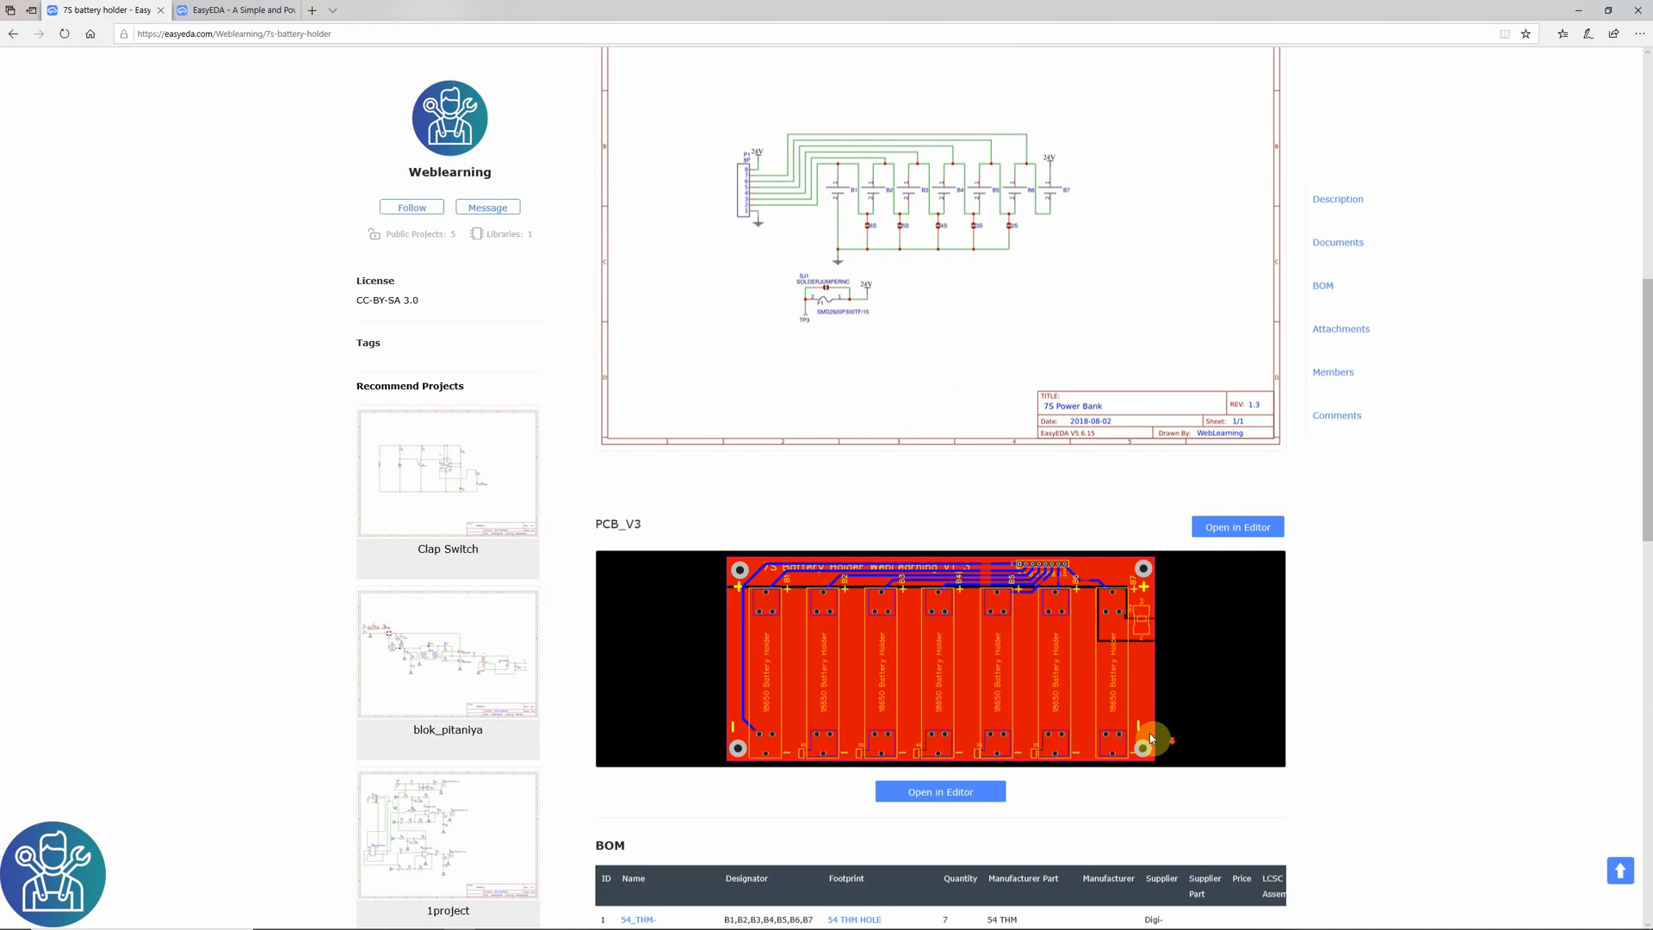
scroll(down, 3)
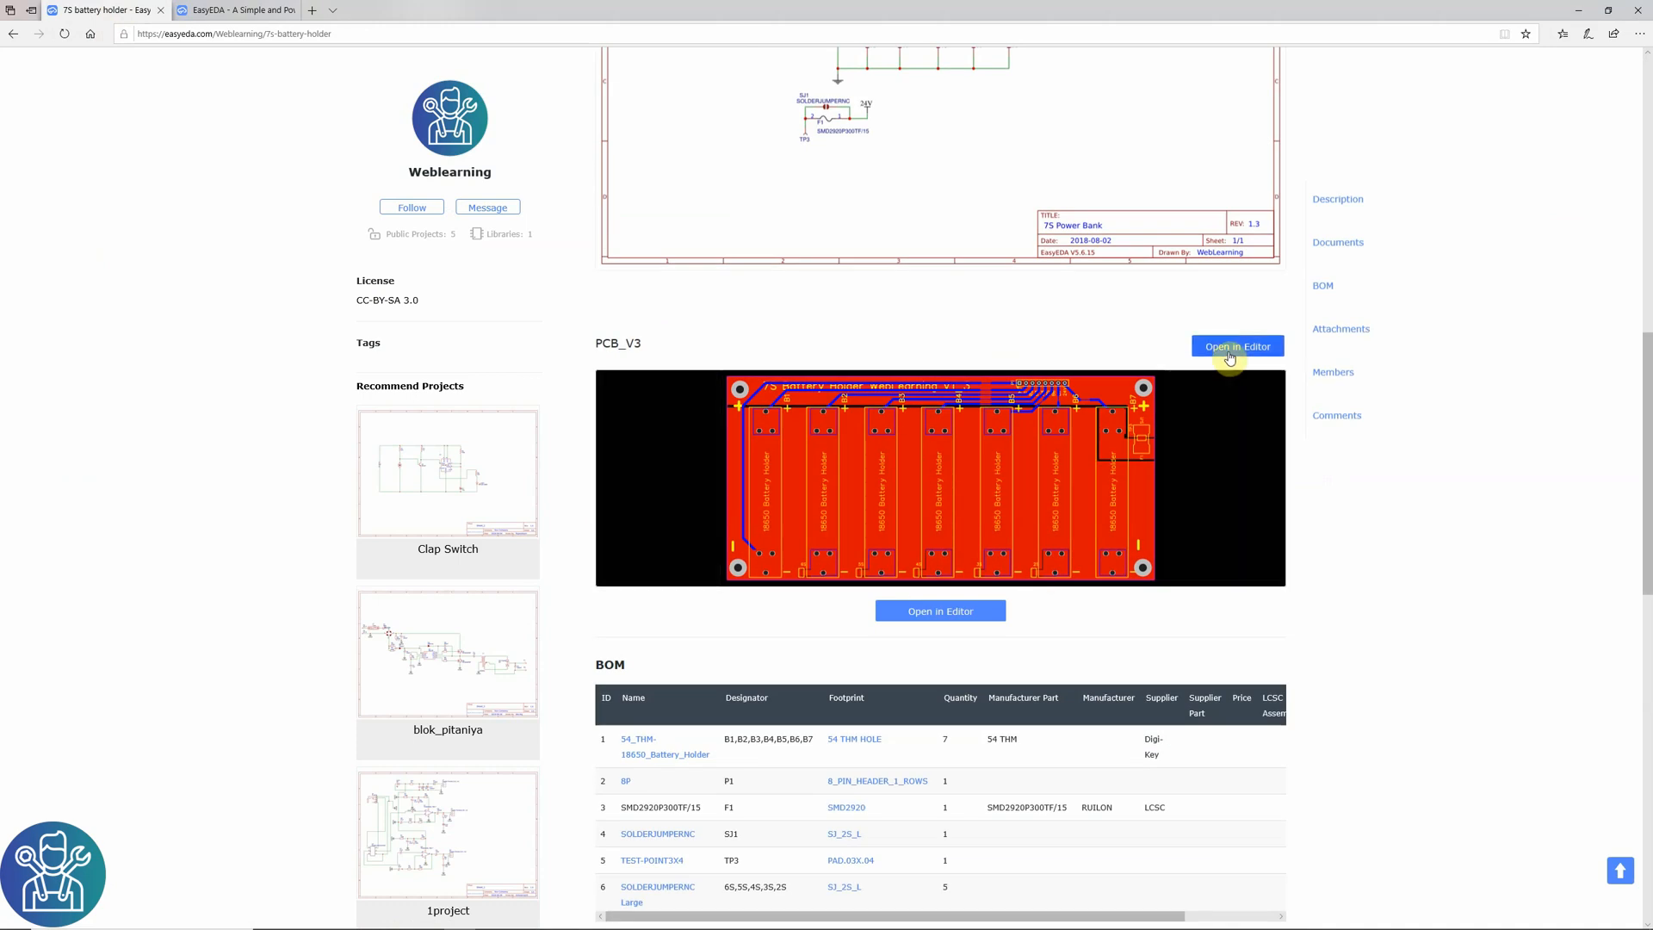
- Load the PCB_V3 board layout into the online editor
click(1236, 346)
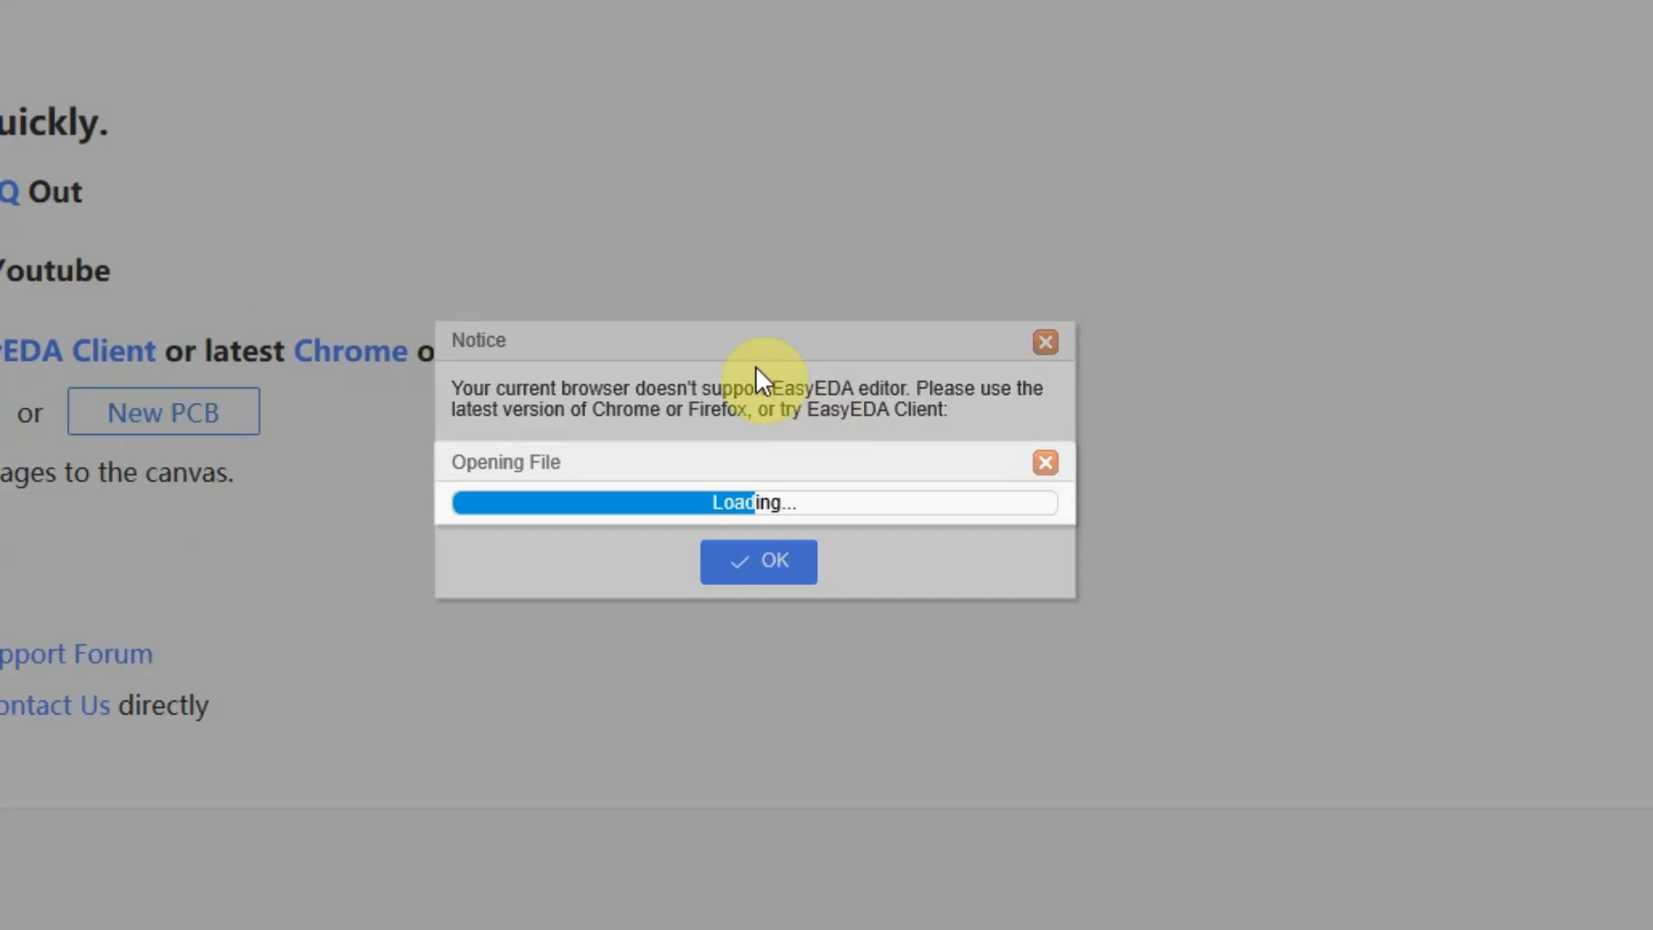
mouse_move(534, 52)
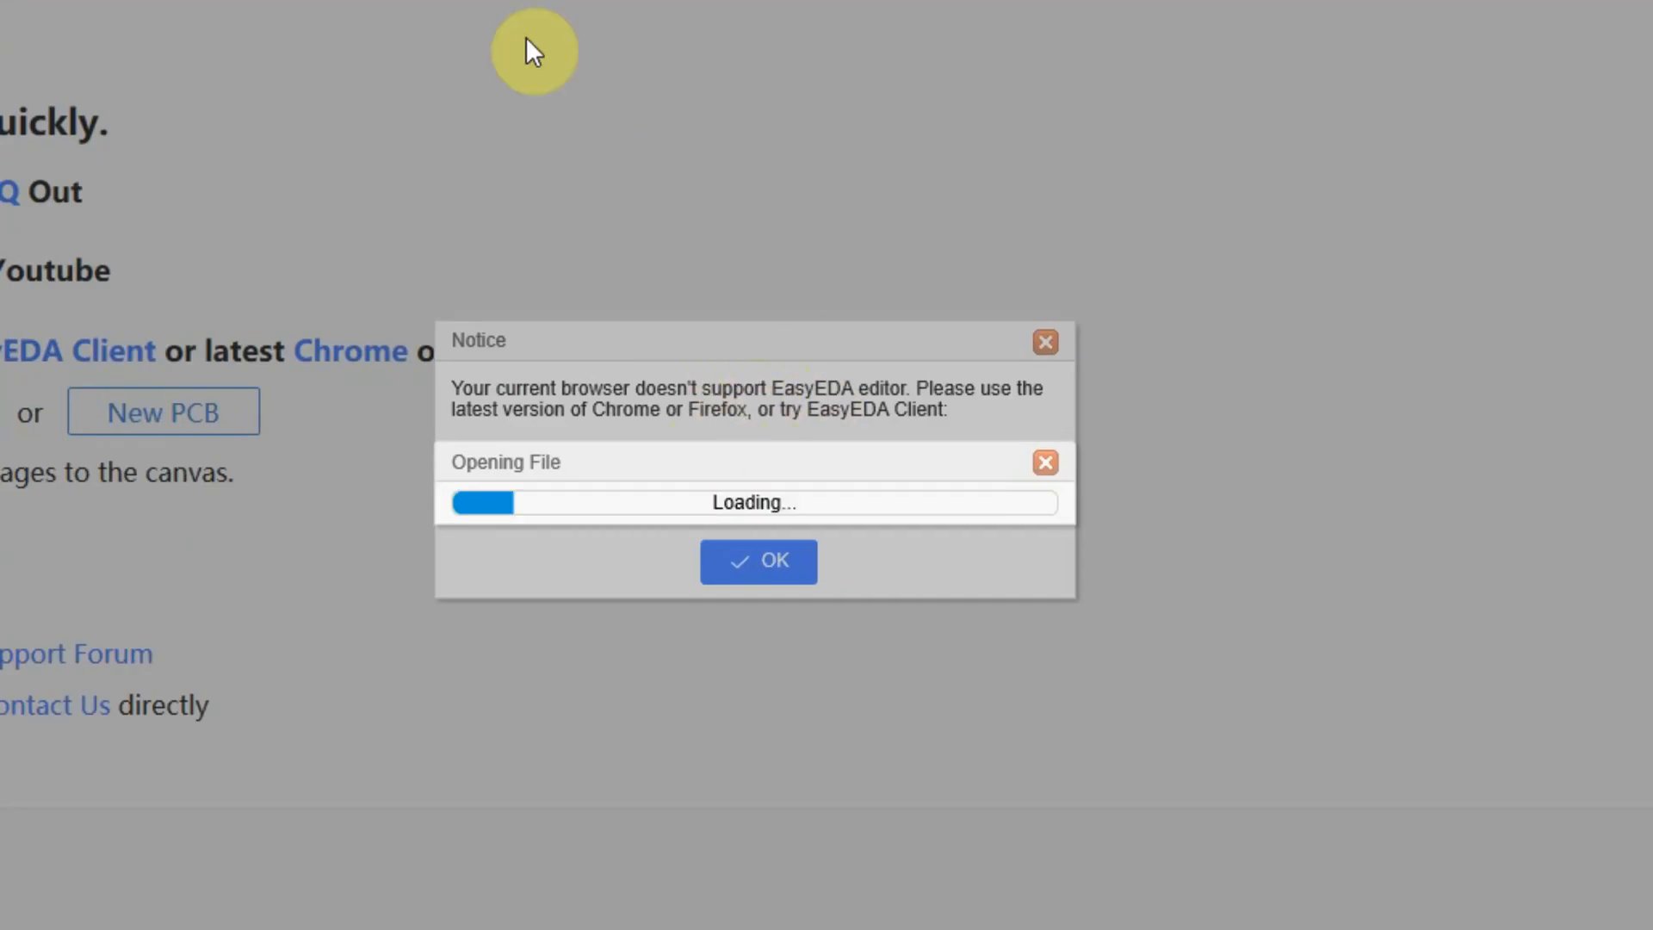
mouse_move(705, 436)
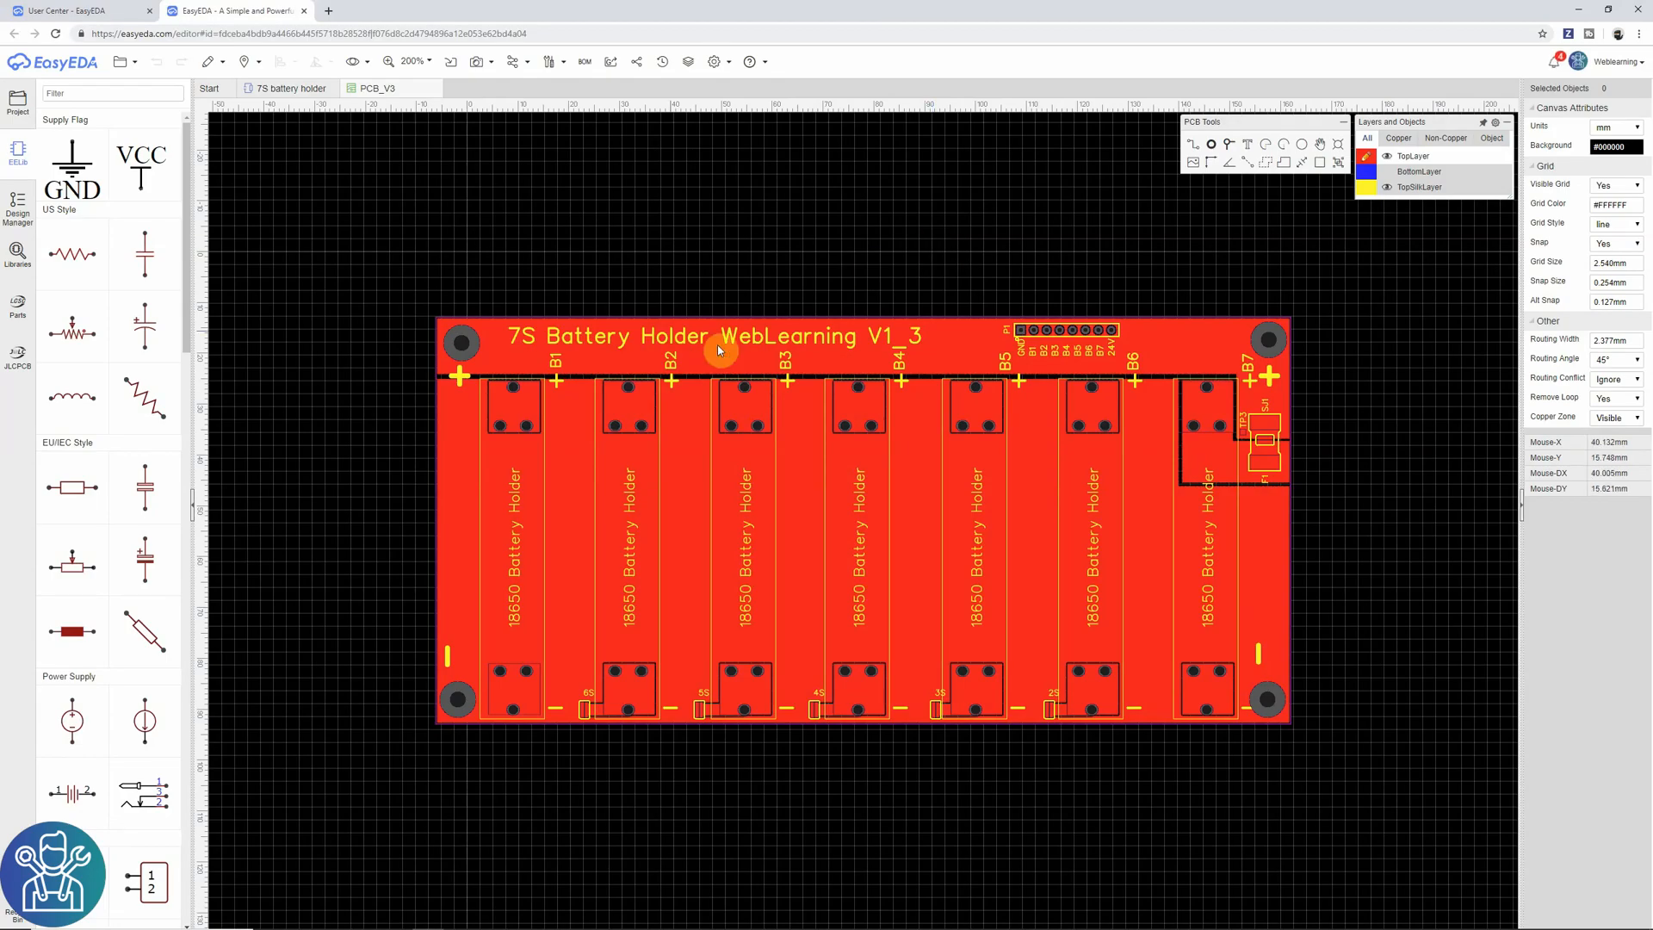
mouse_move(1022, 277)
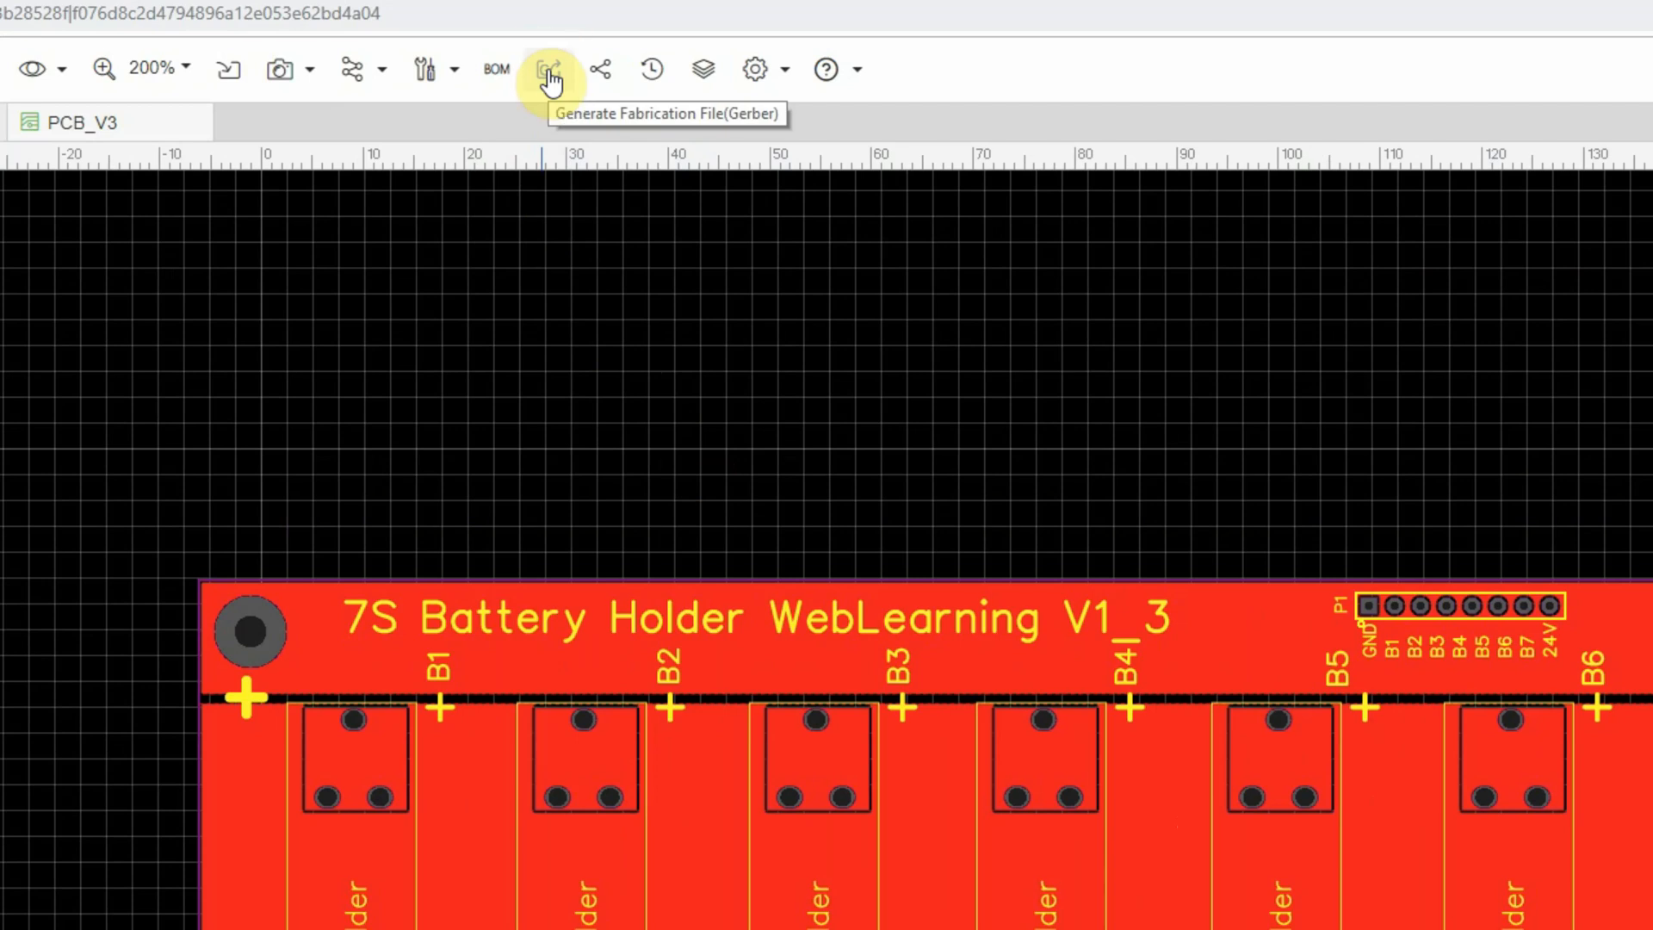
- Start Gerber generation for PCB_V3 from the Fabrication Output toolbar button
click(548, 69)
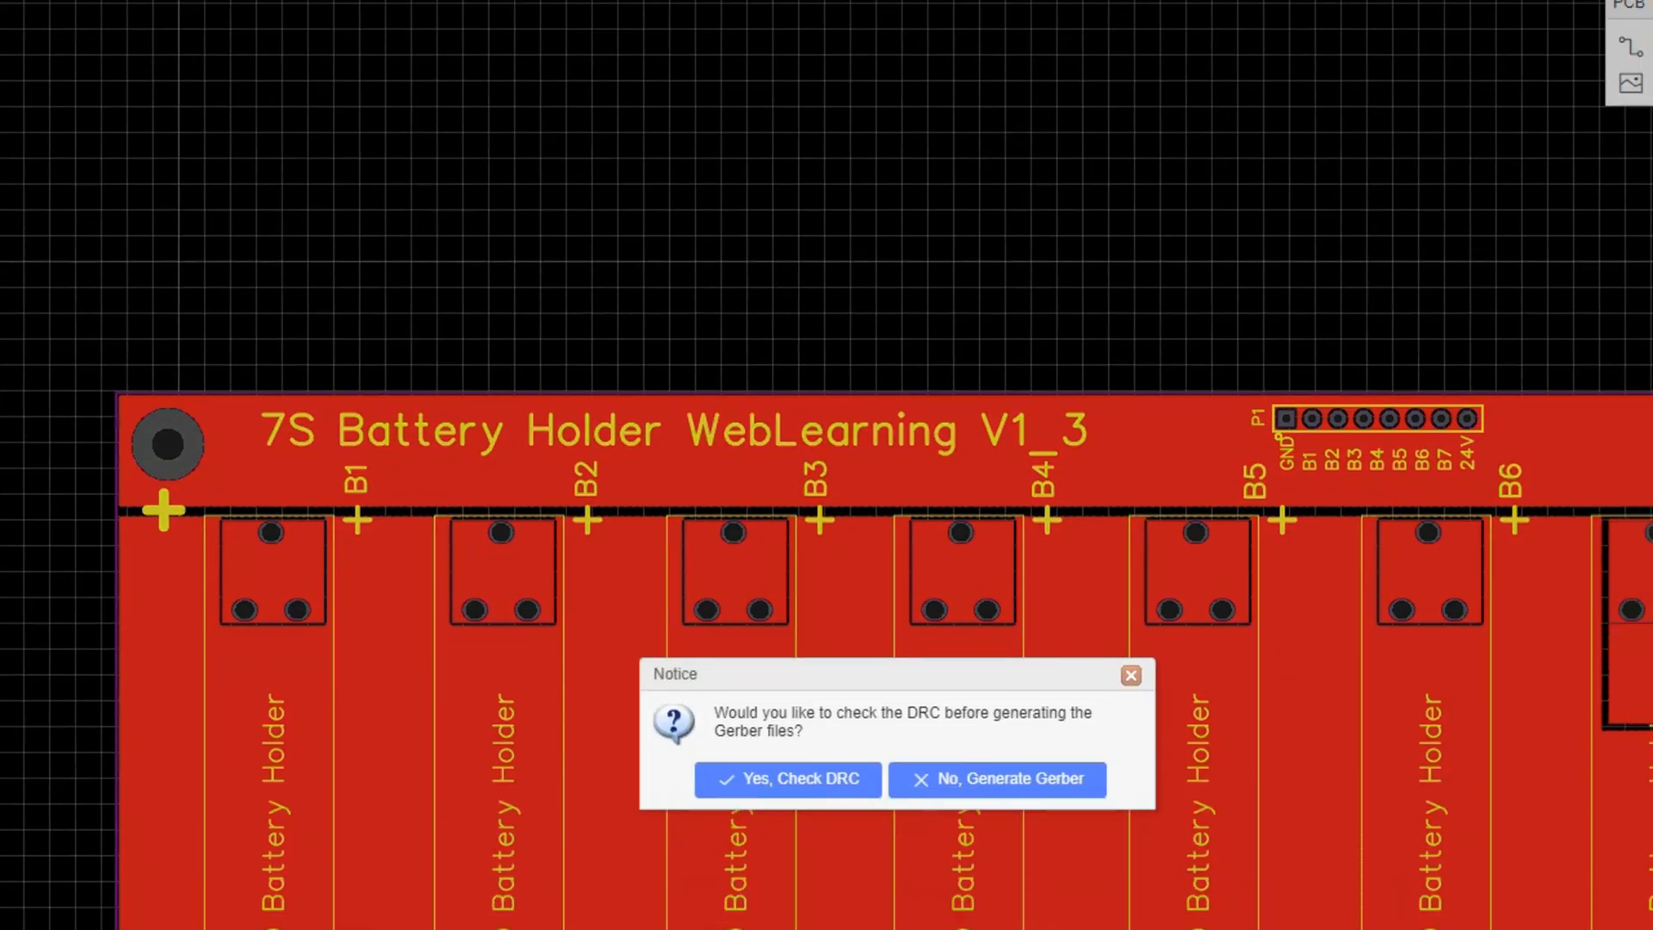
- Skip the DRC, generate Gerbers with 10 boards, and send them to JLCPCB
click(997, 780)
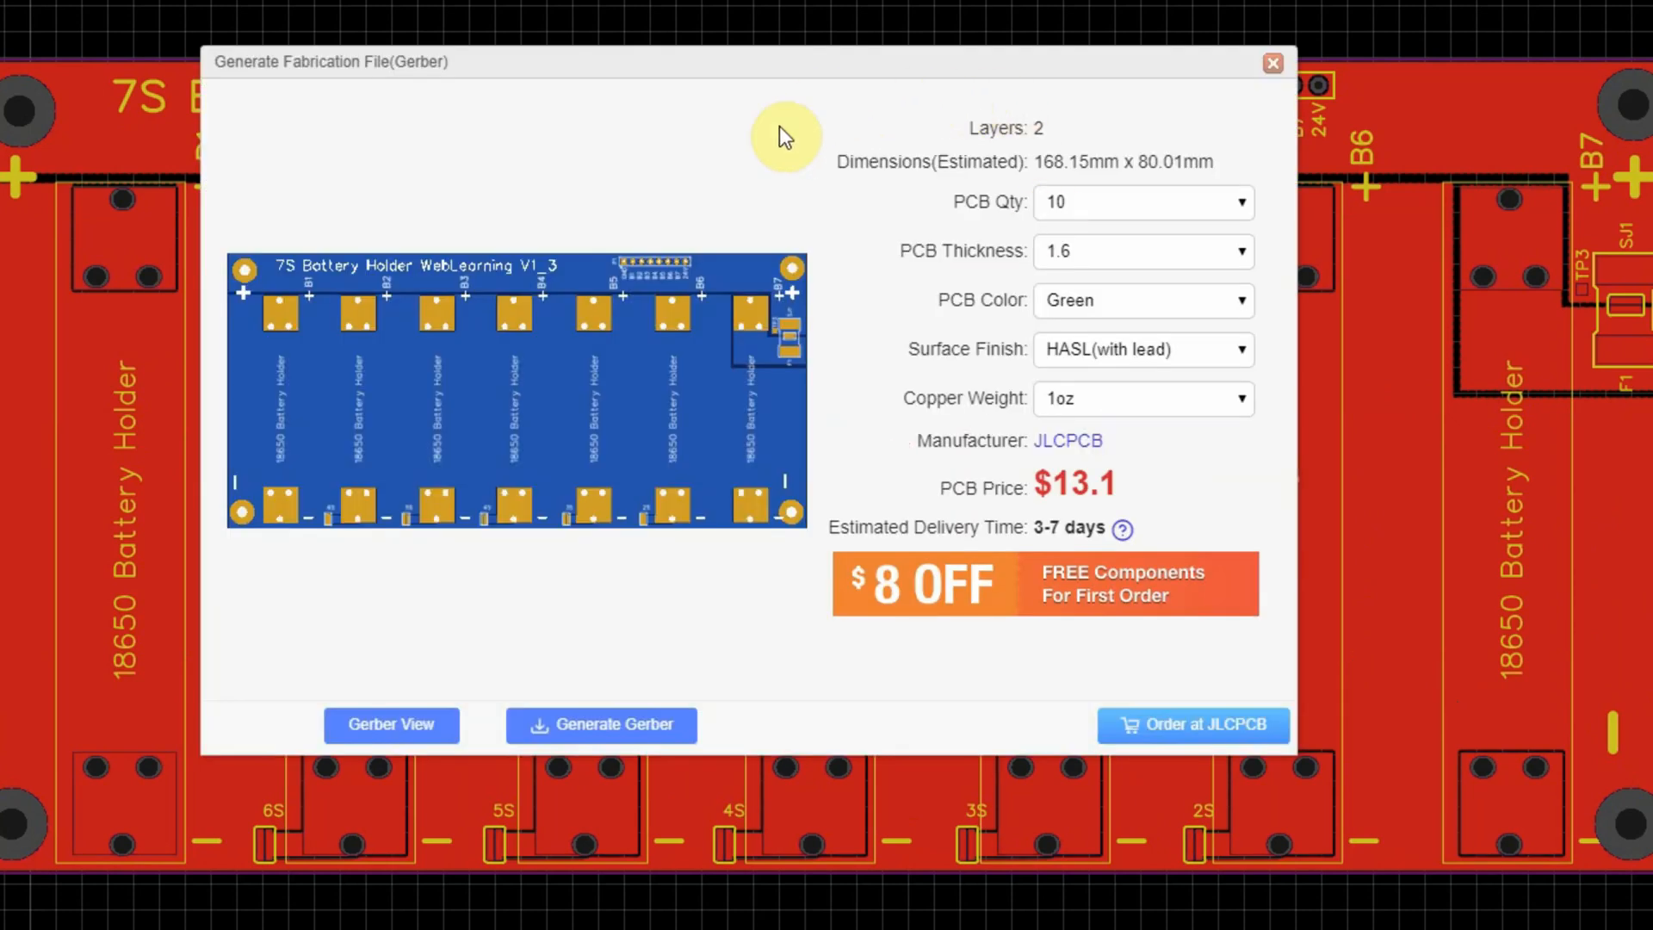
mouse_move(1102, 216)
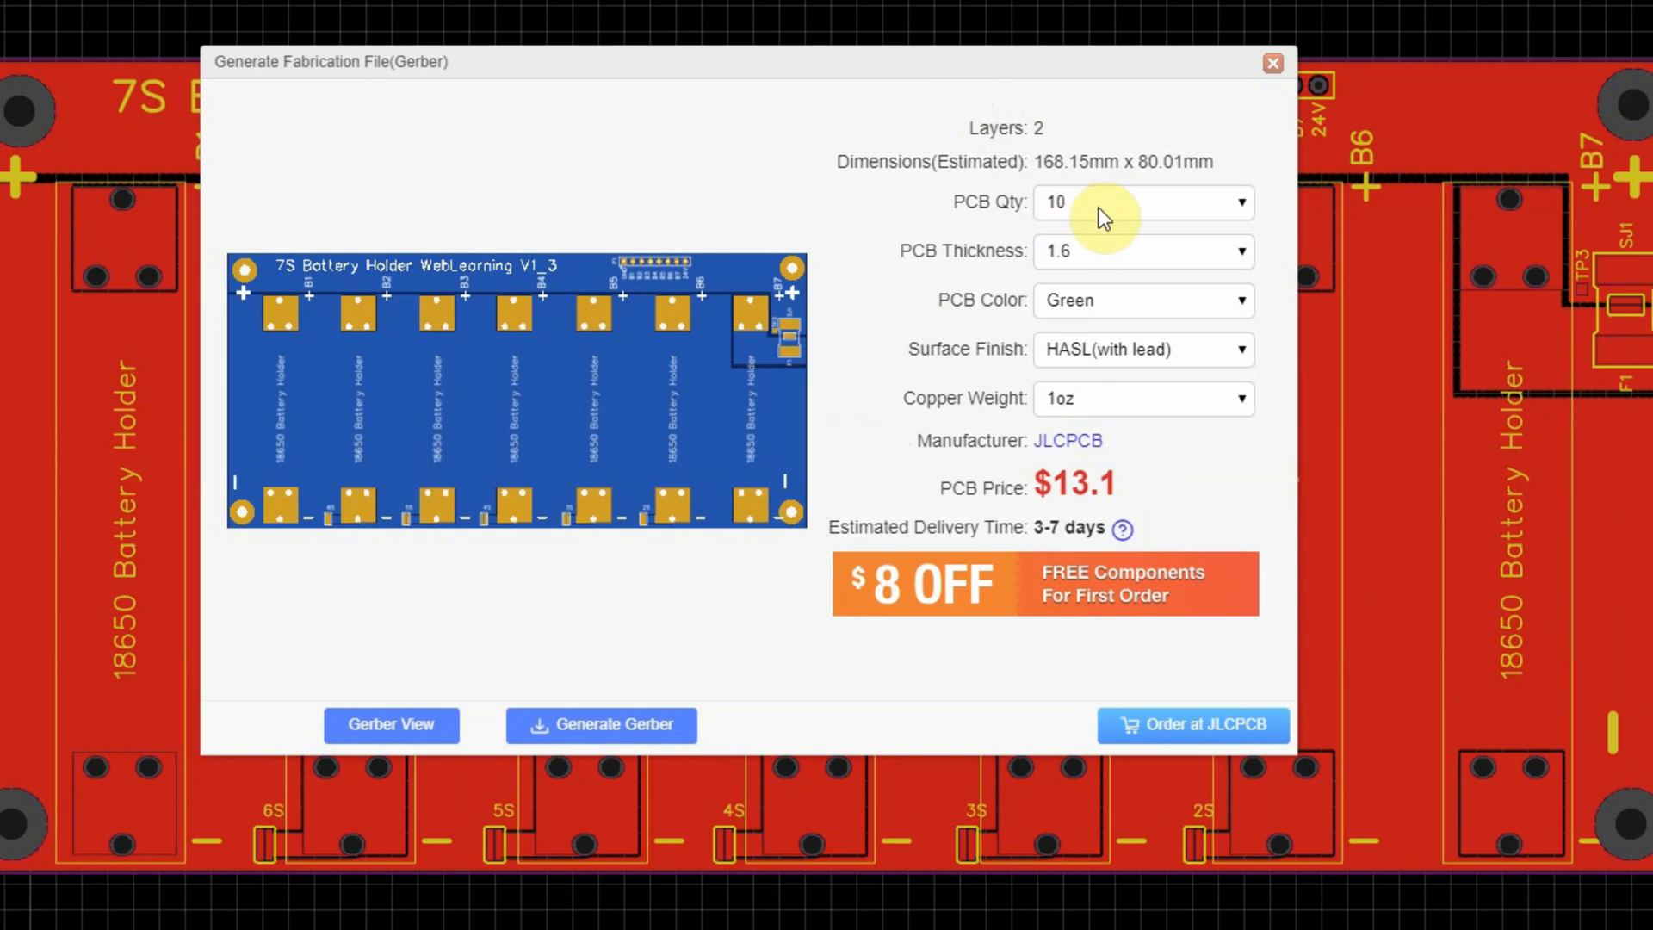
mouse_move(1128, 349)
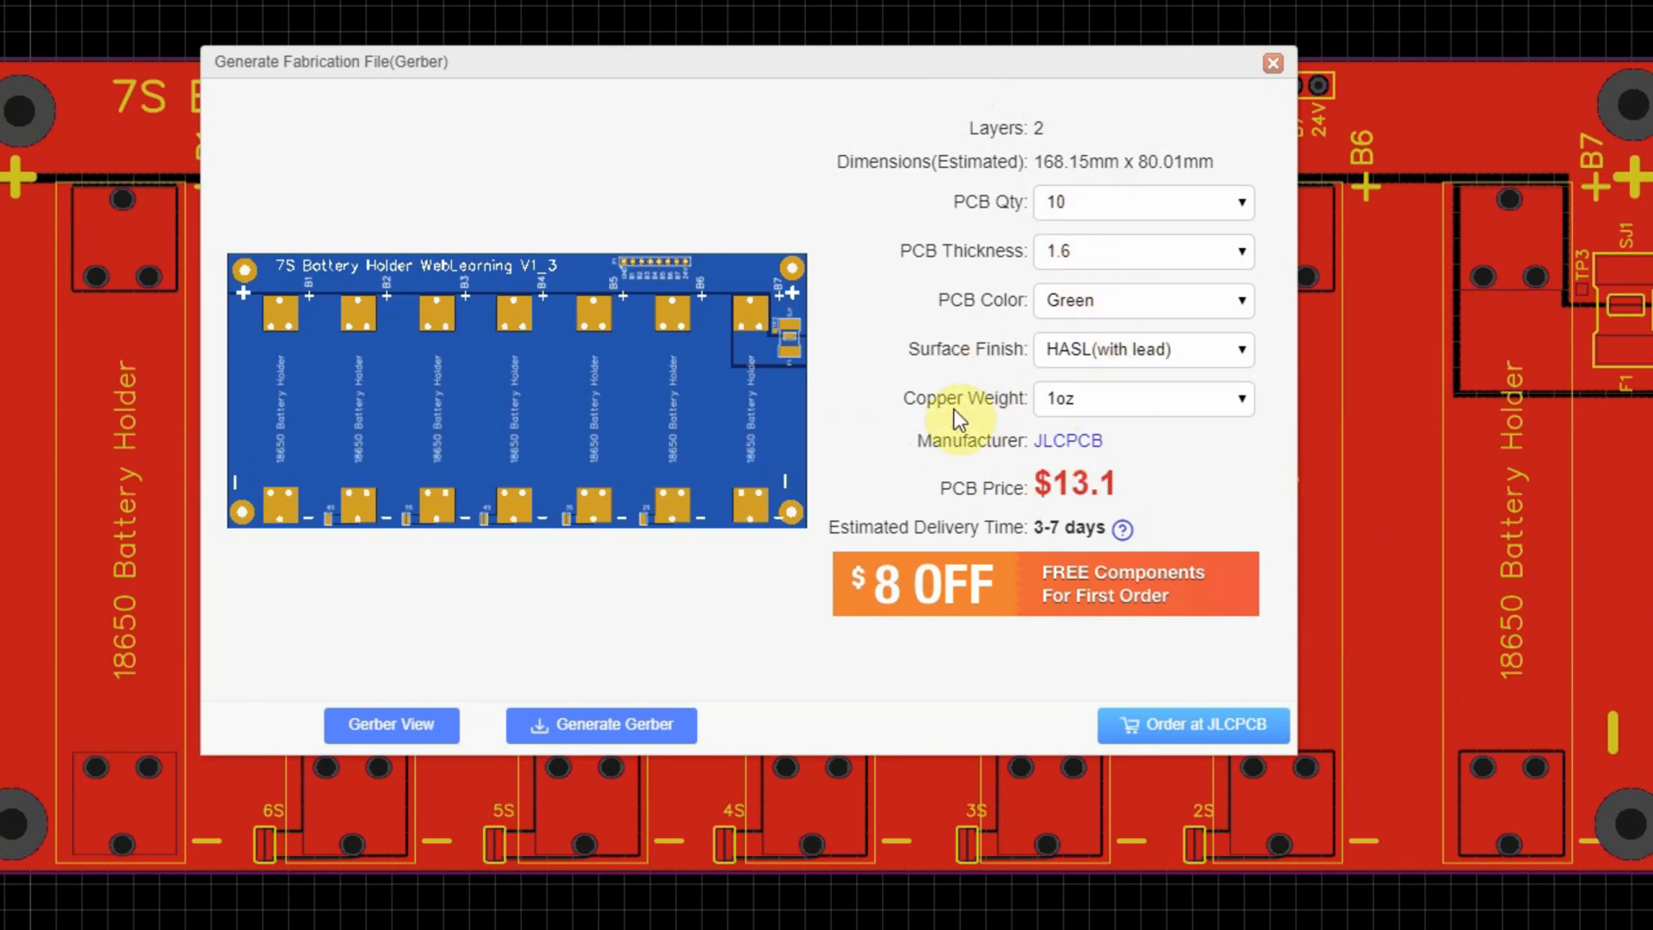
mouse_move(1218, 725)
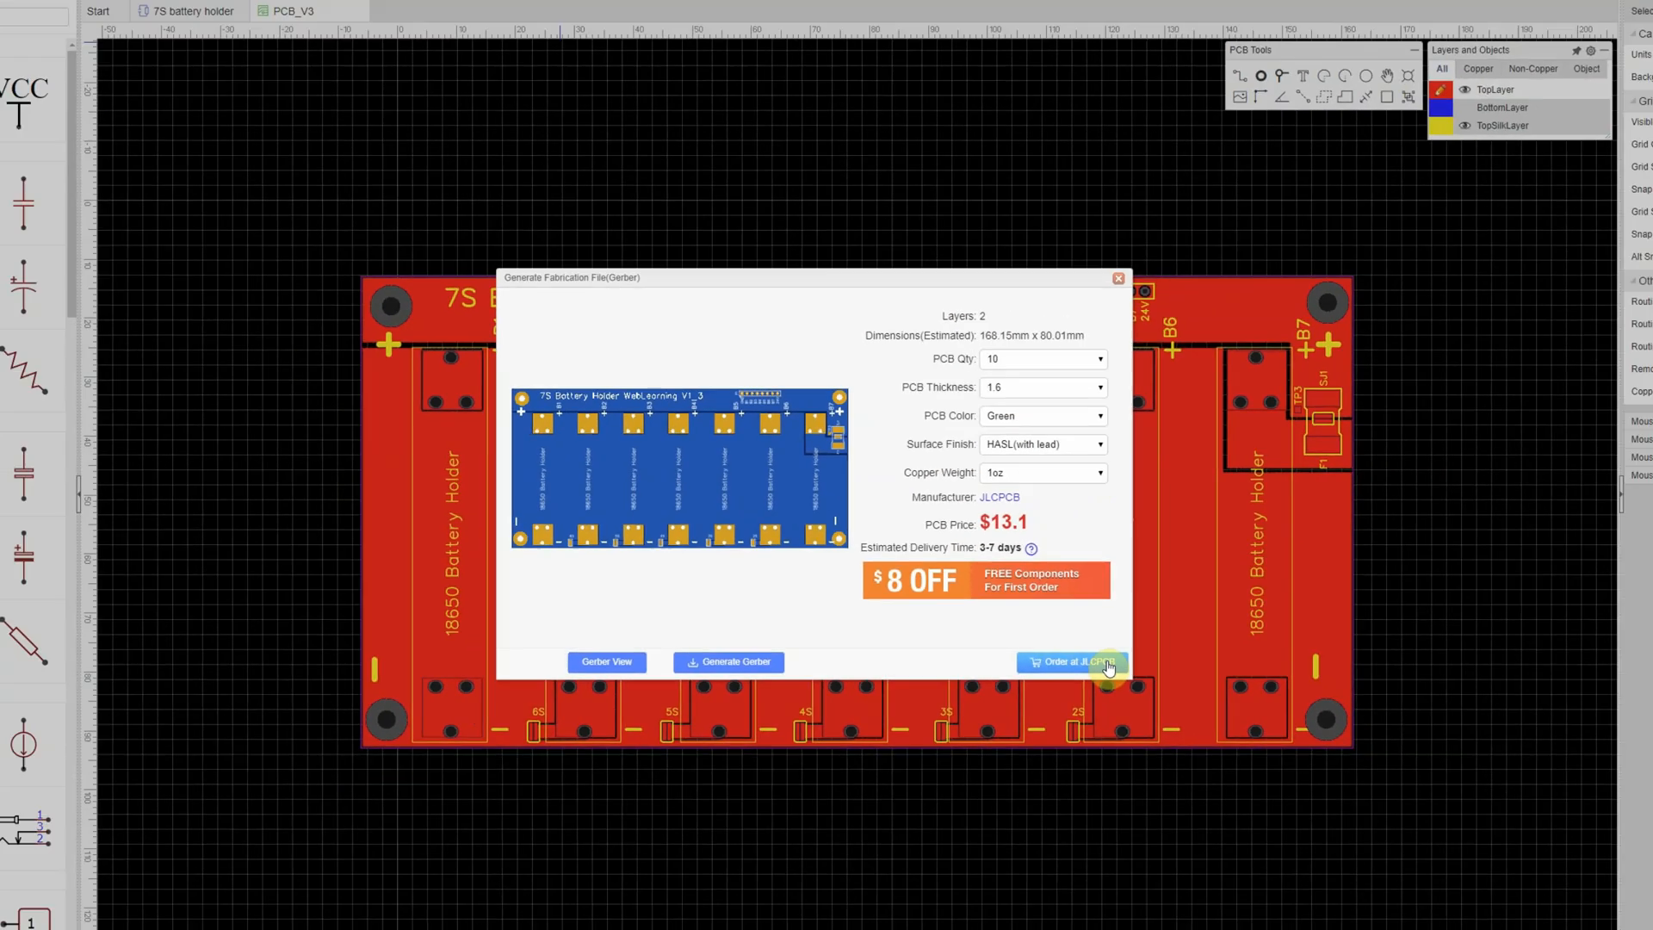
click(1072, 662)
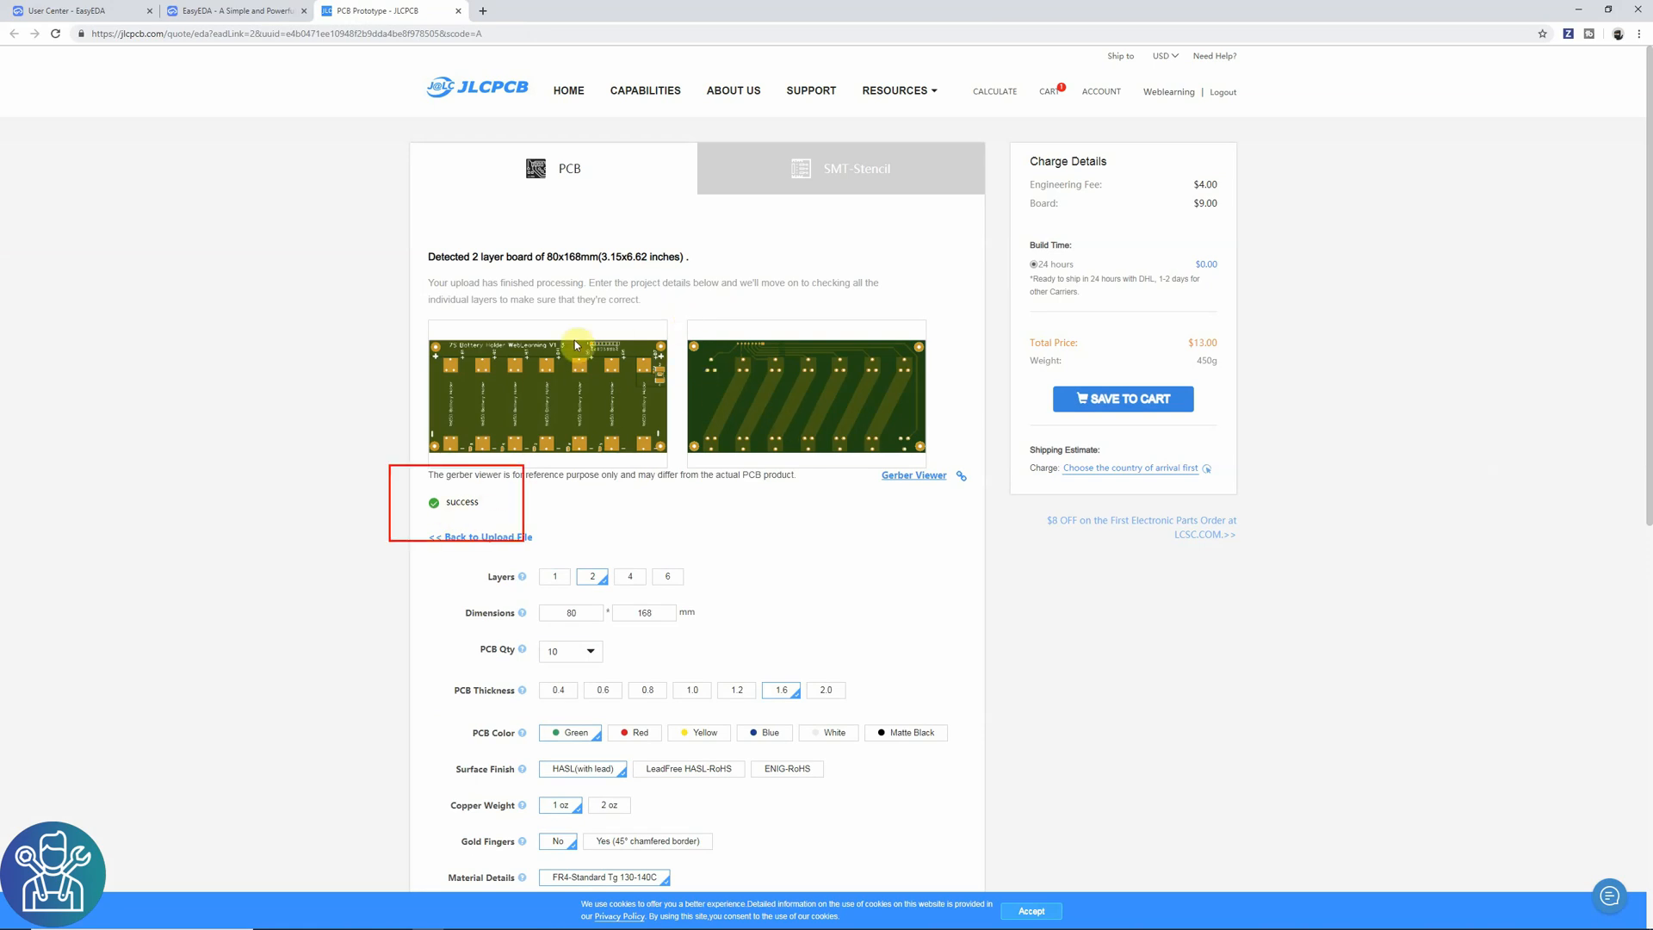
- Keep PCB quantity at 10 for the 2-layer 80x168 mm board and save the $13.00 order to cart
scroll(down, 3)
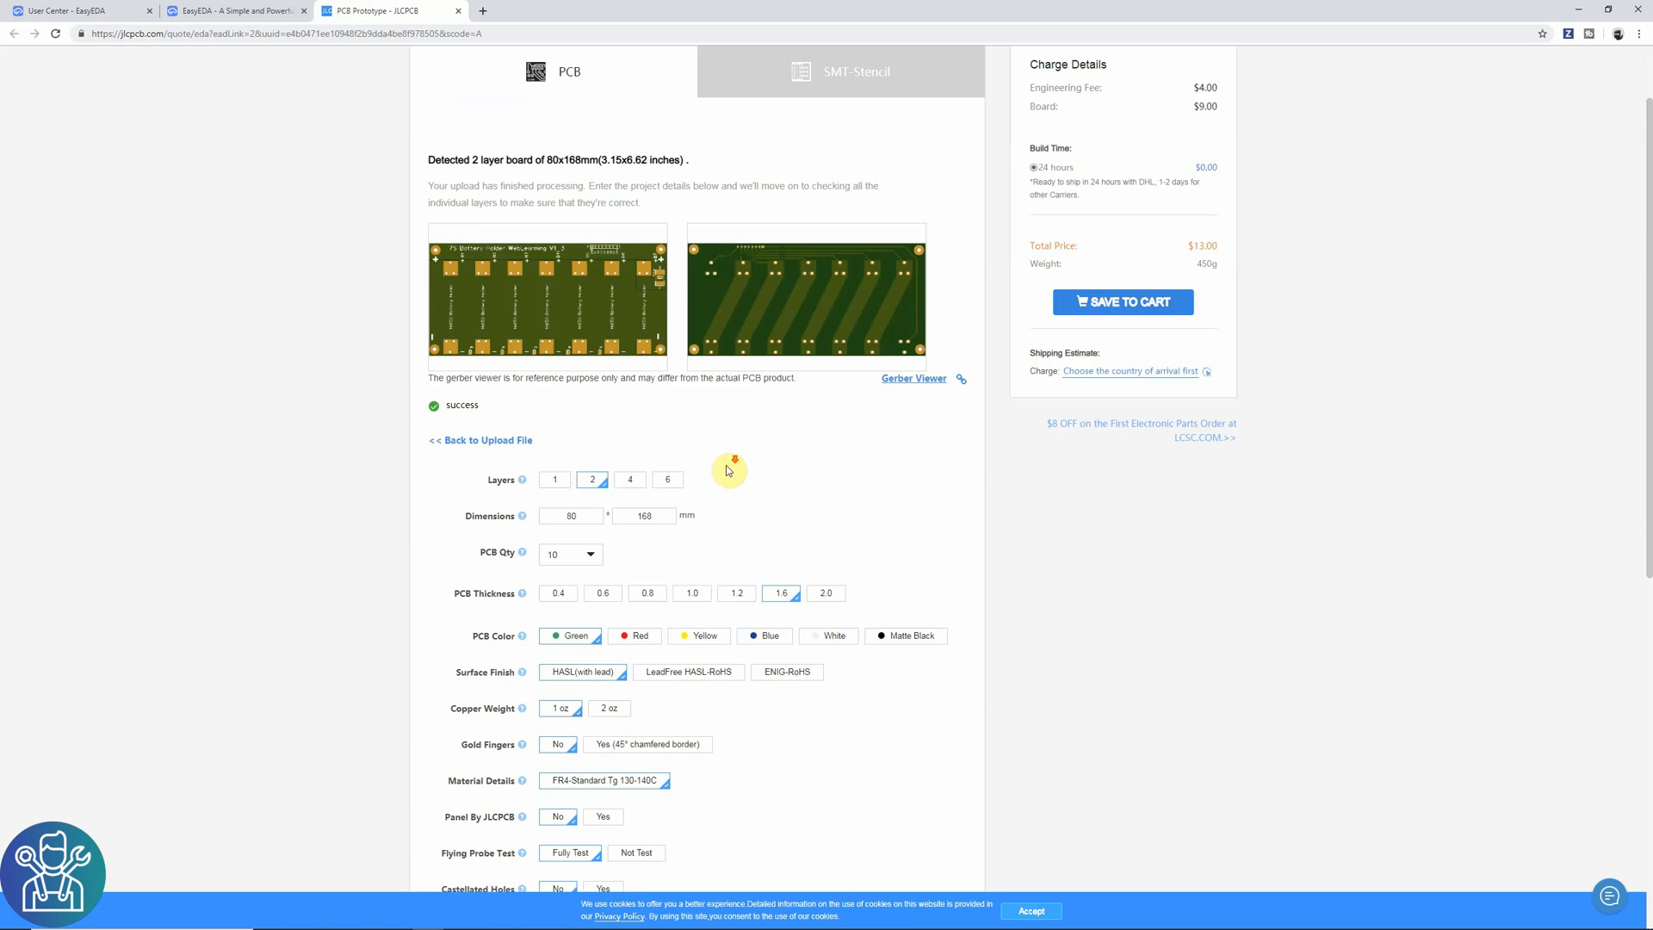
scroll(down, 3)
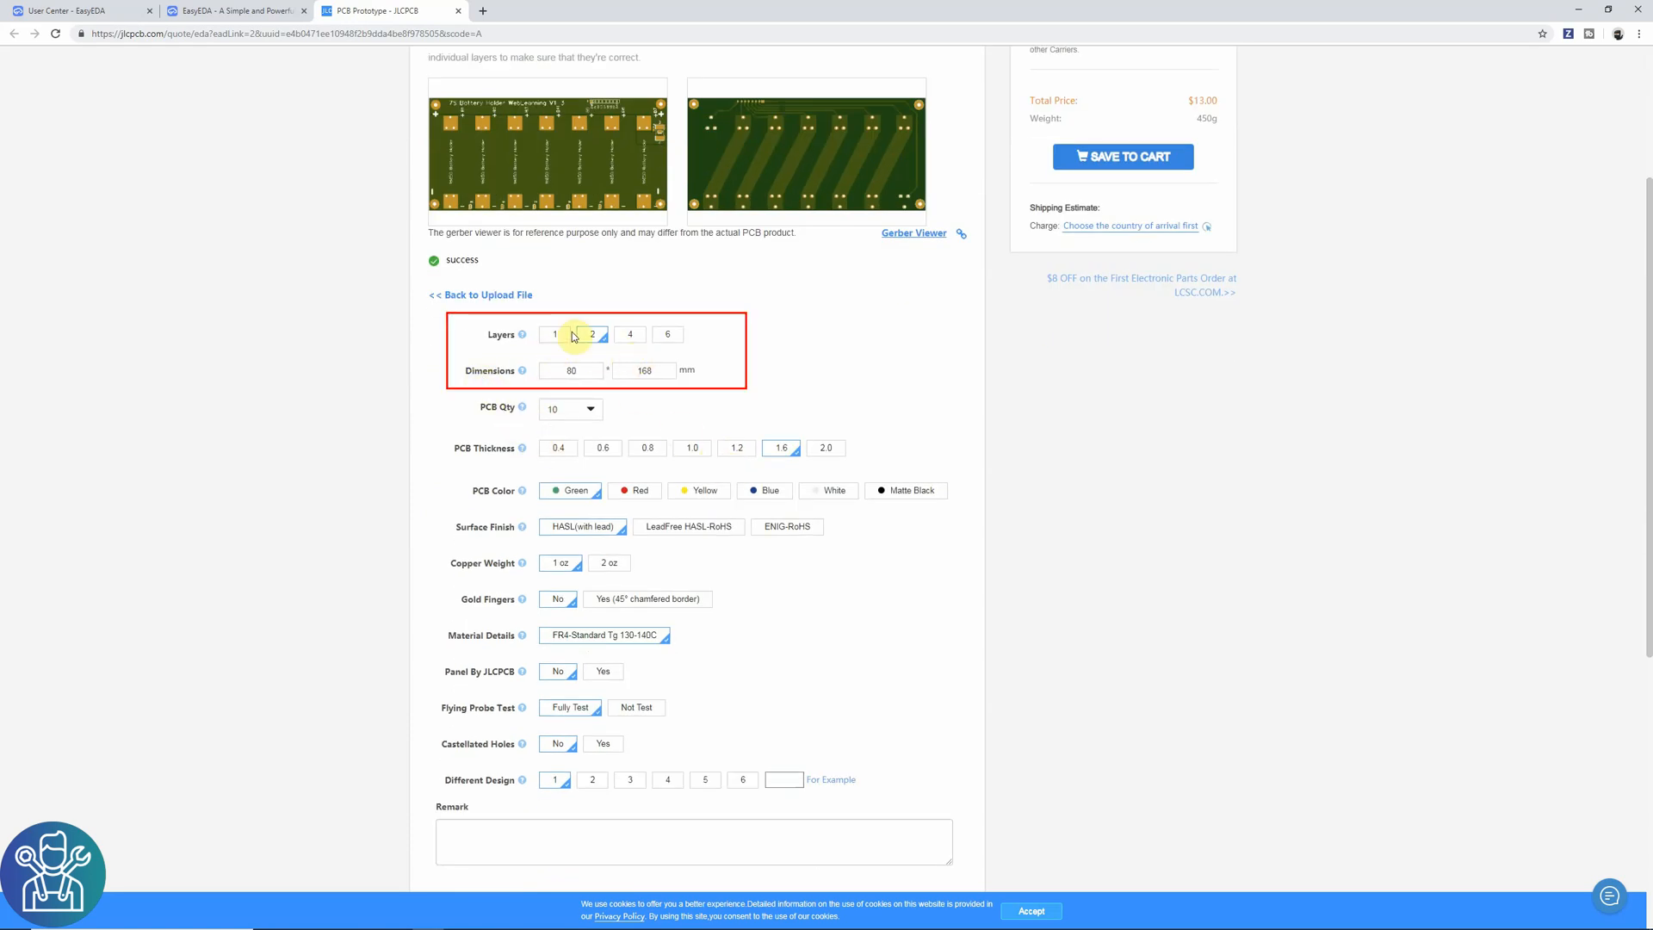
mouse_move(593, 413)
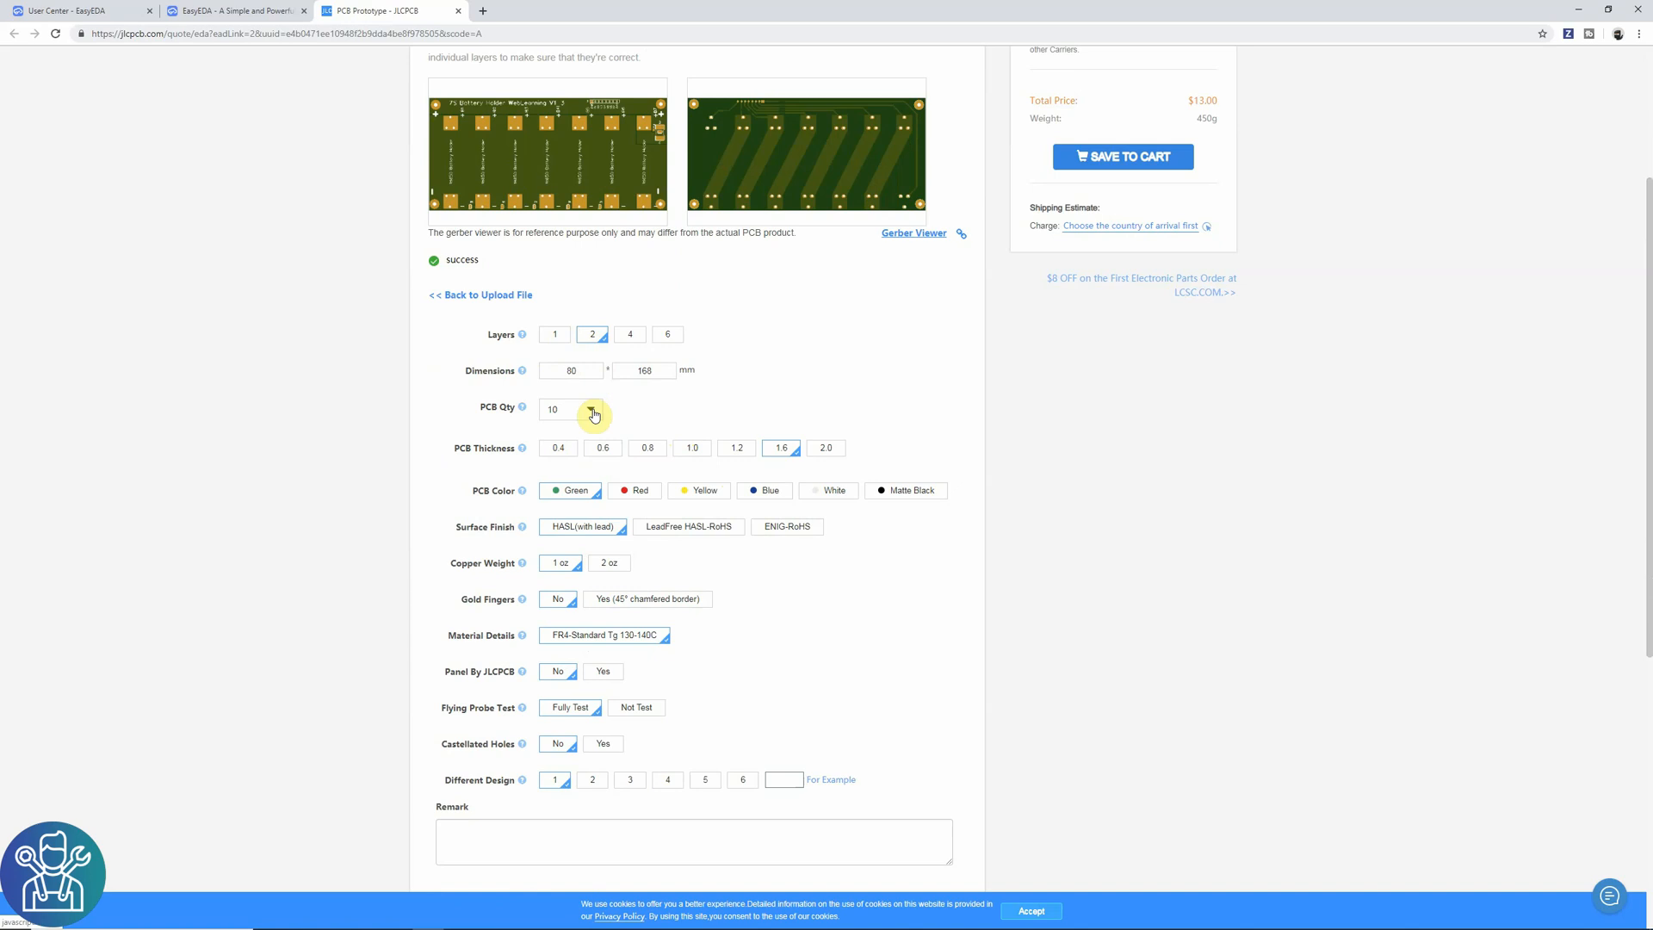
click(593, 409)
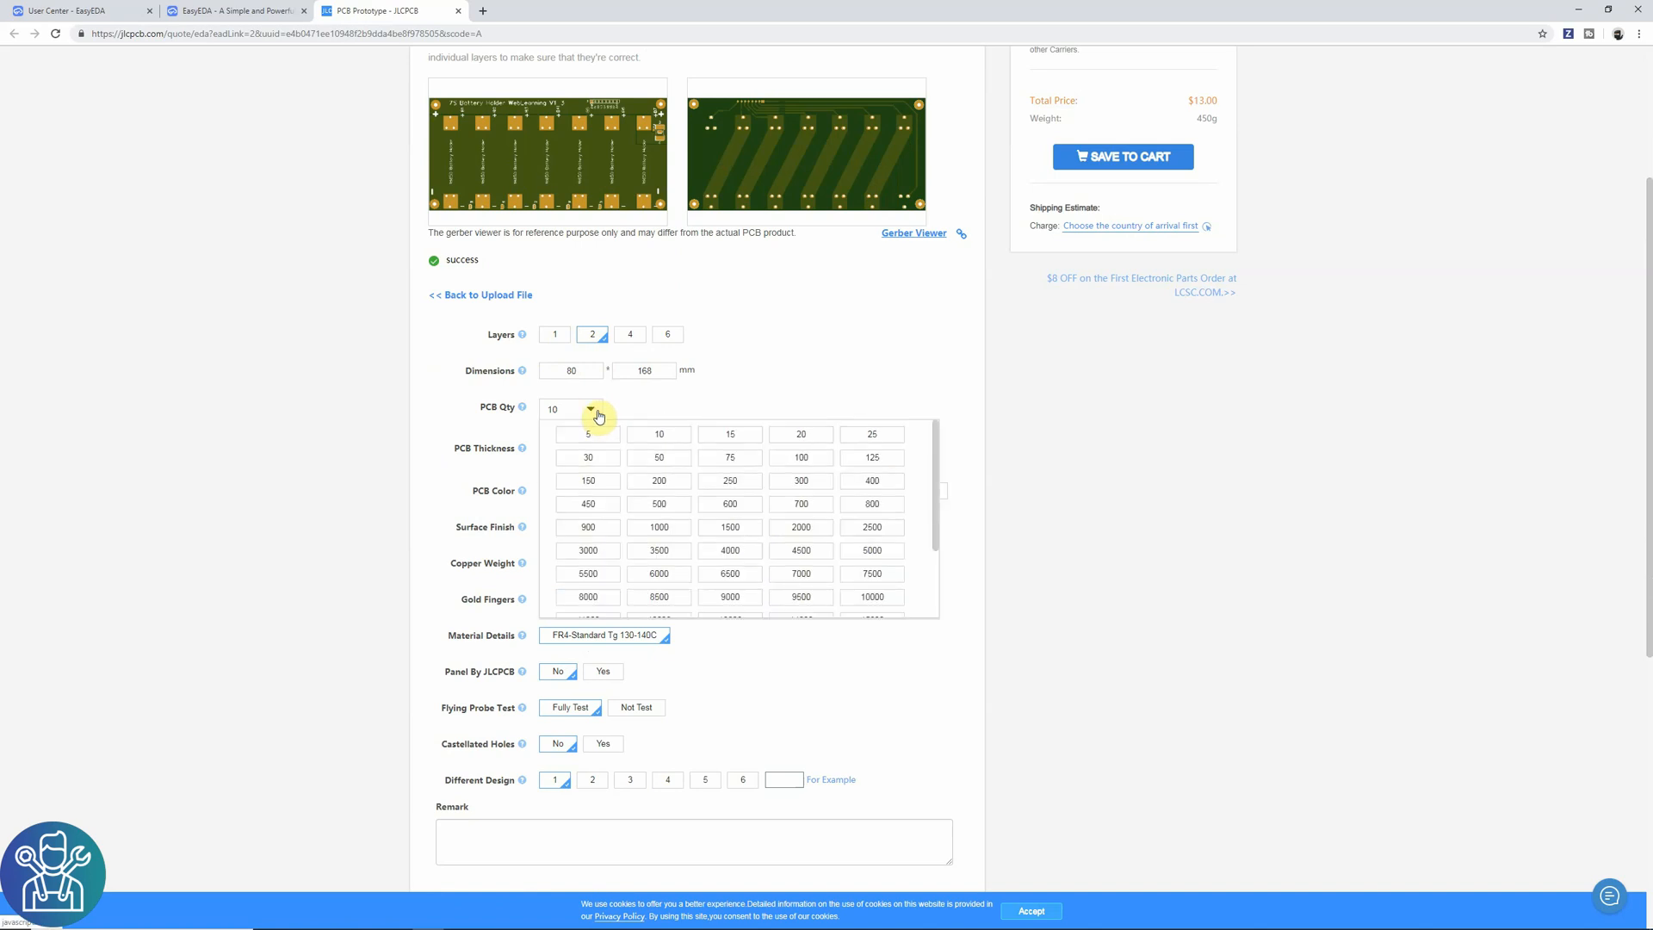
click(588, 409)
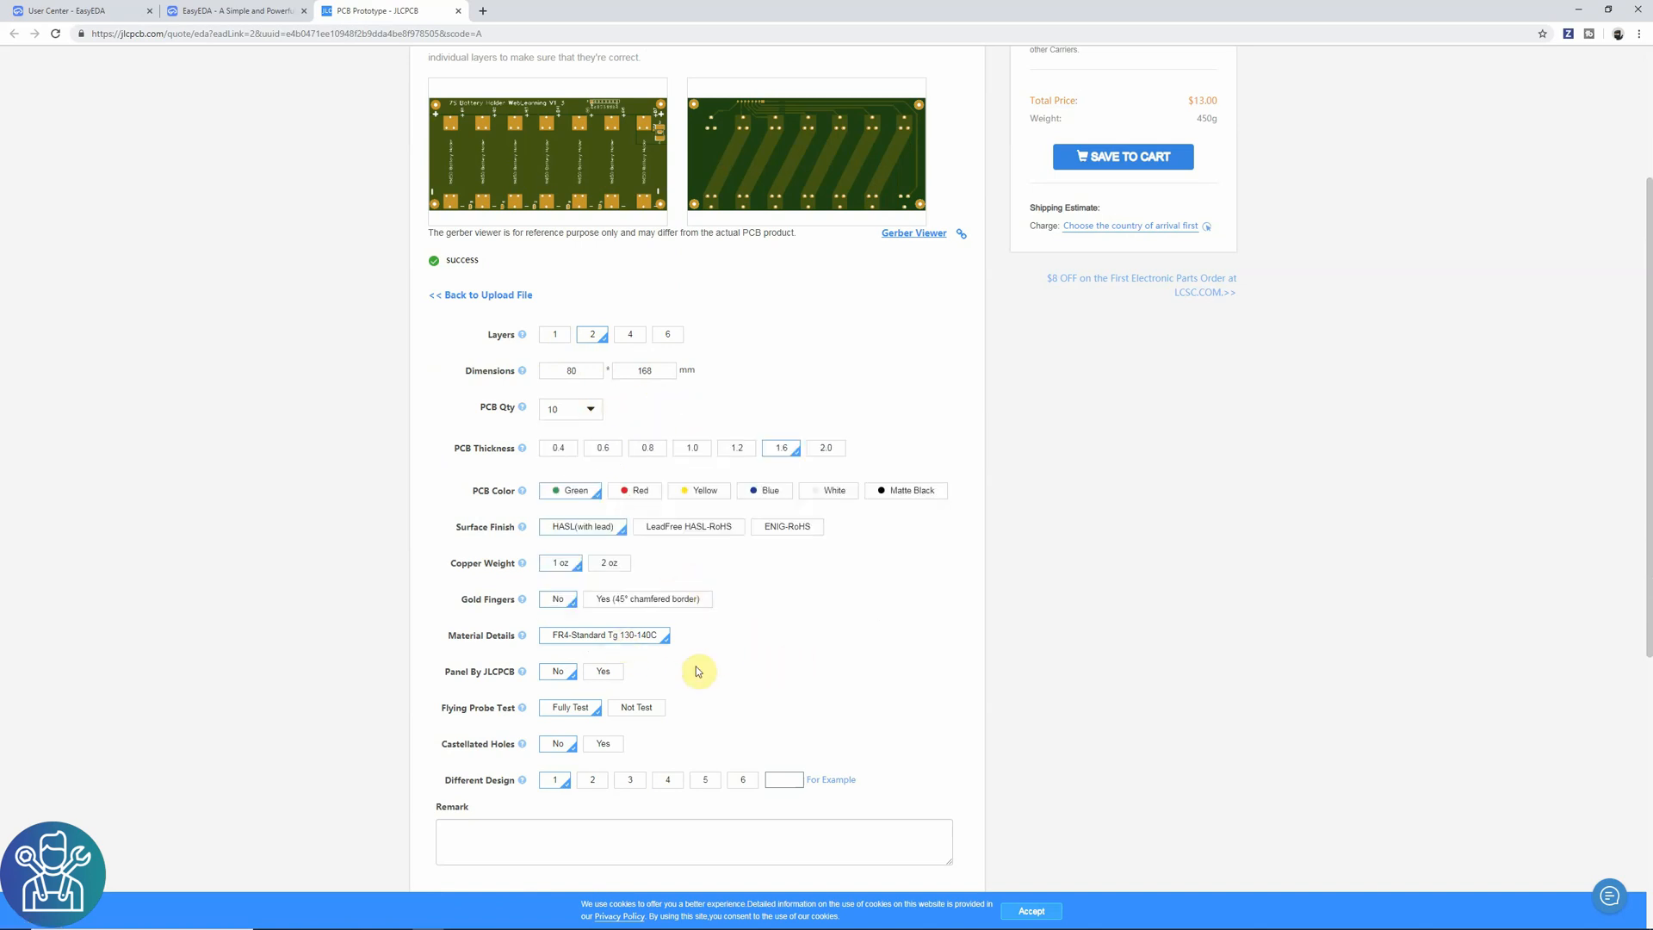
scroll(down, 3)
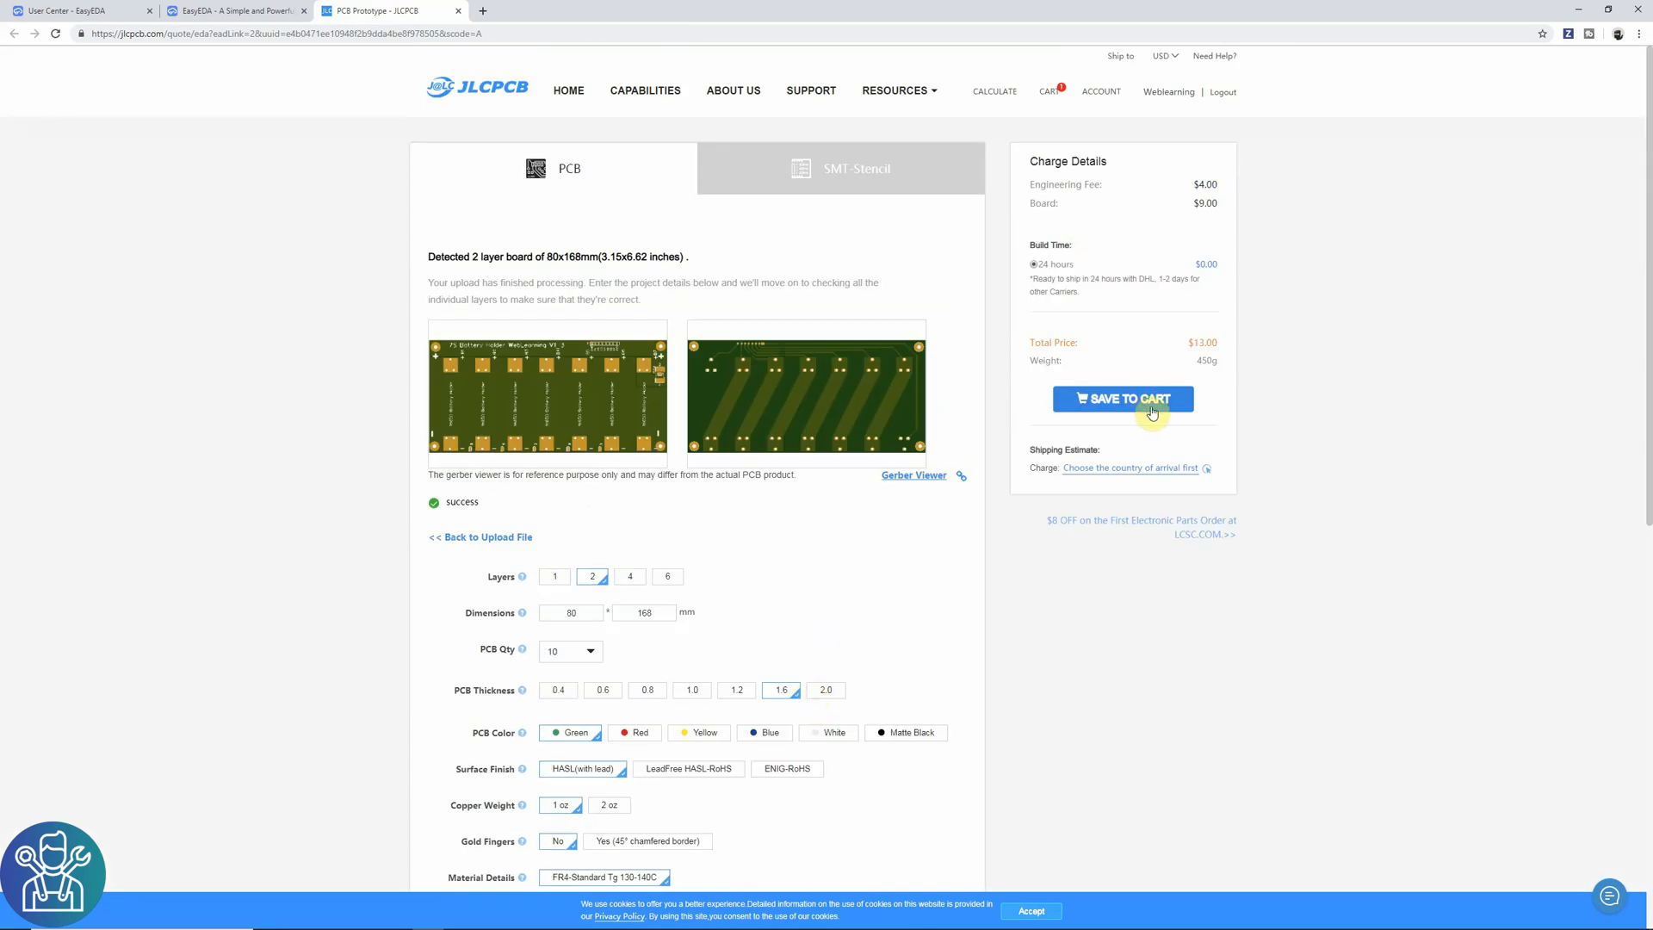
click(1122, 399)
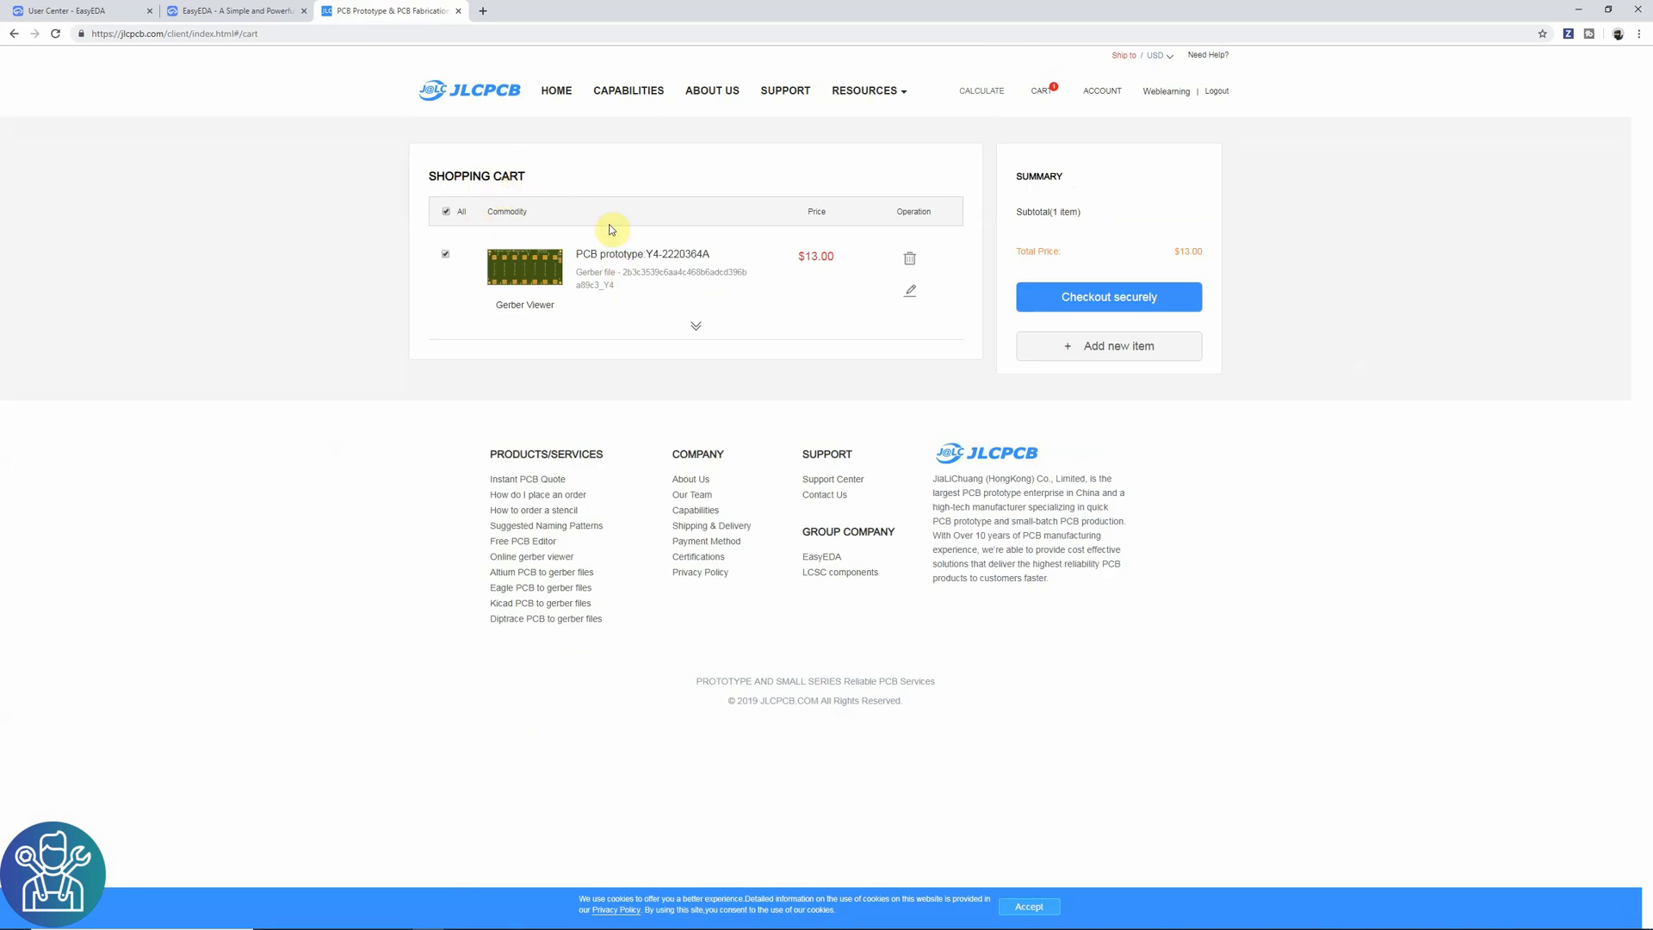
mouse_move(1255, 302)
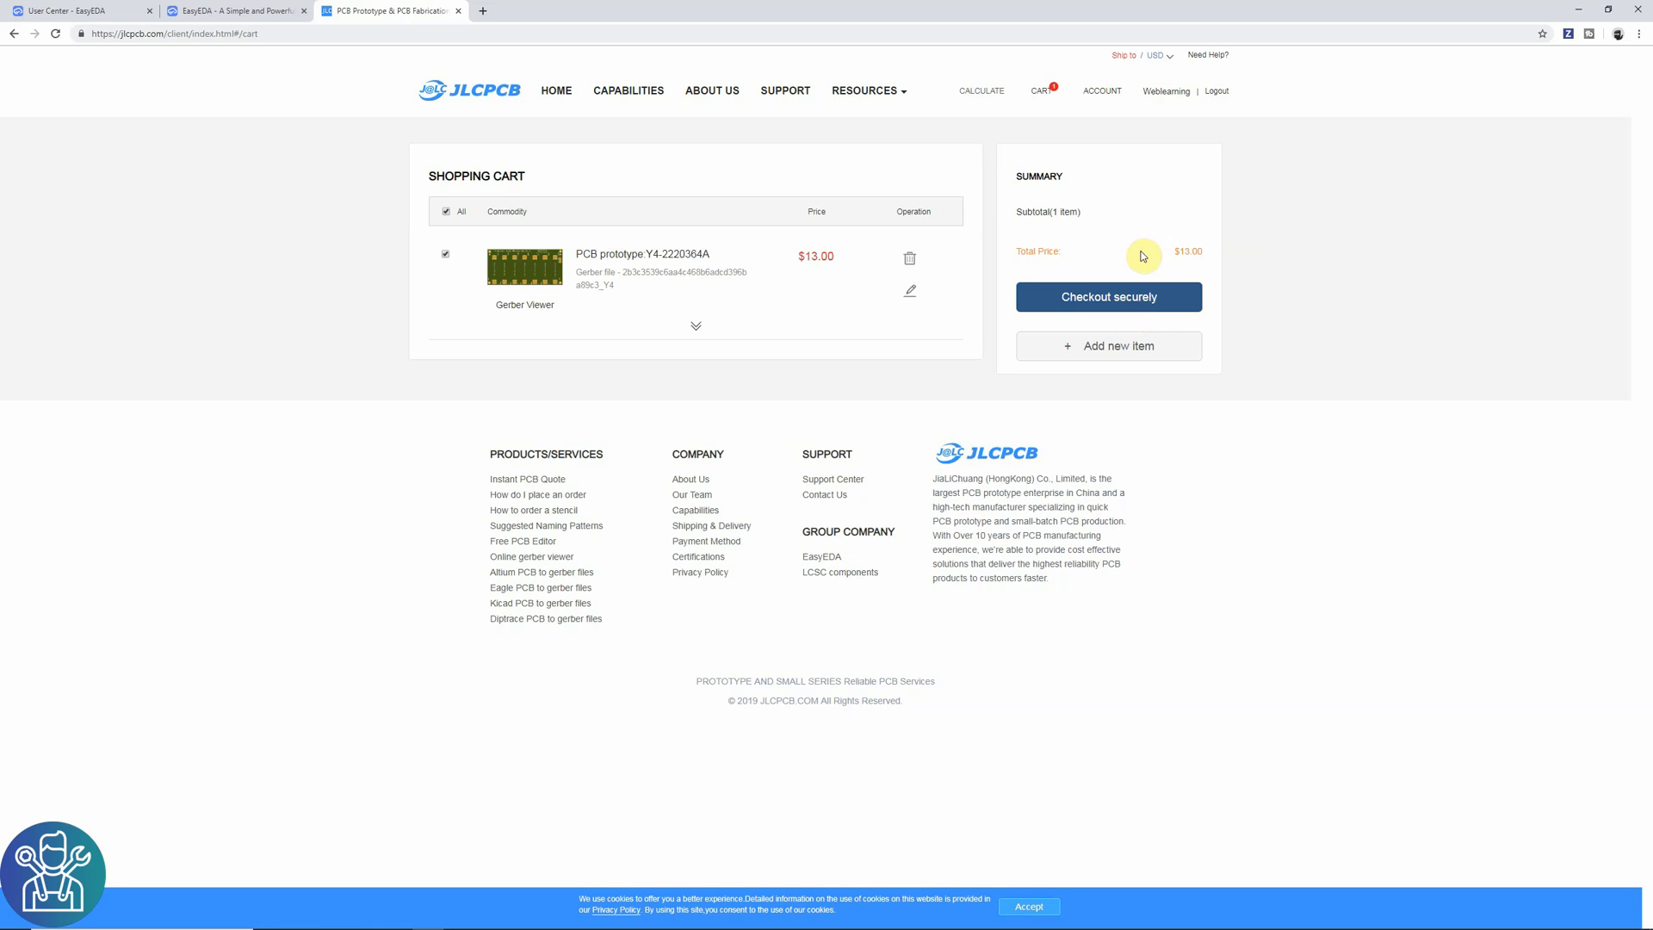
mouse_move(1284, 315)
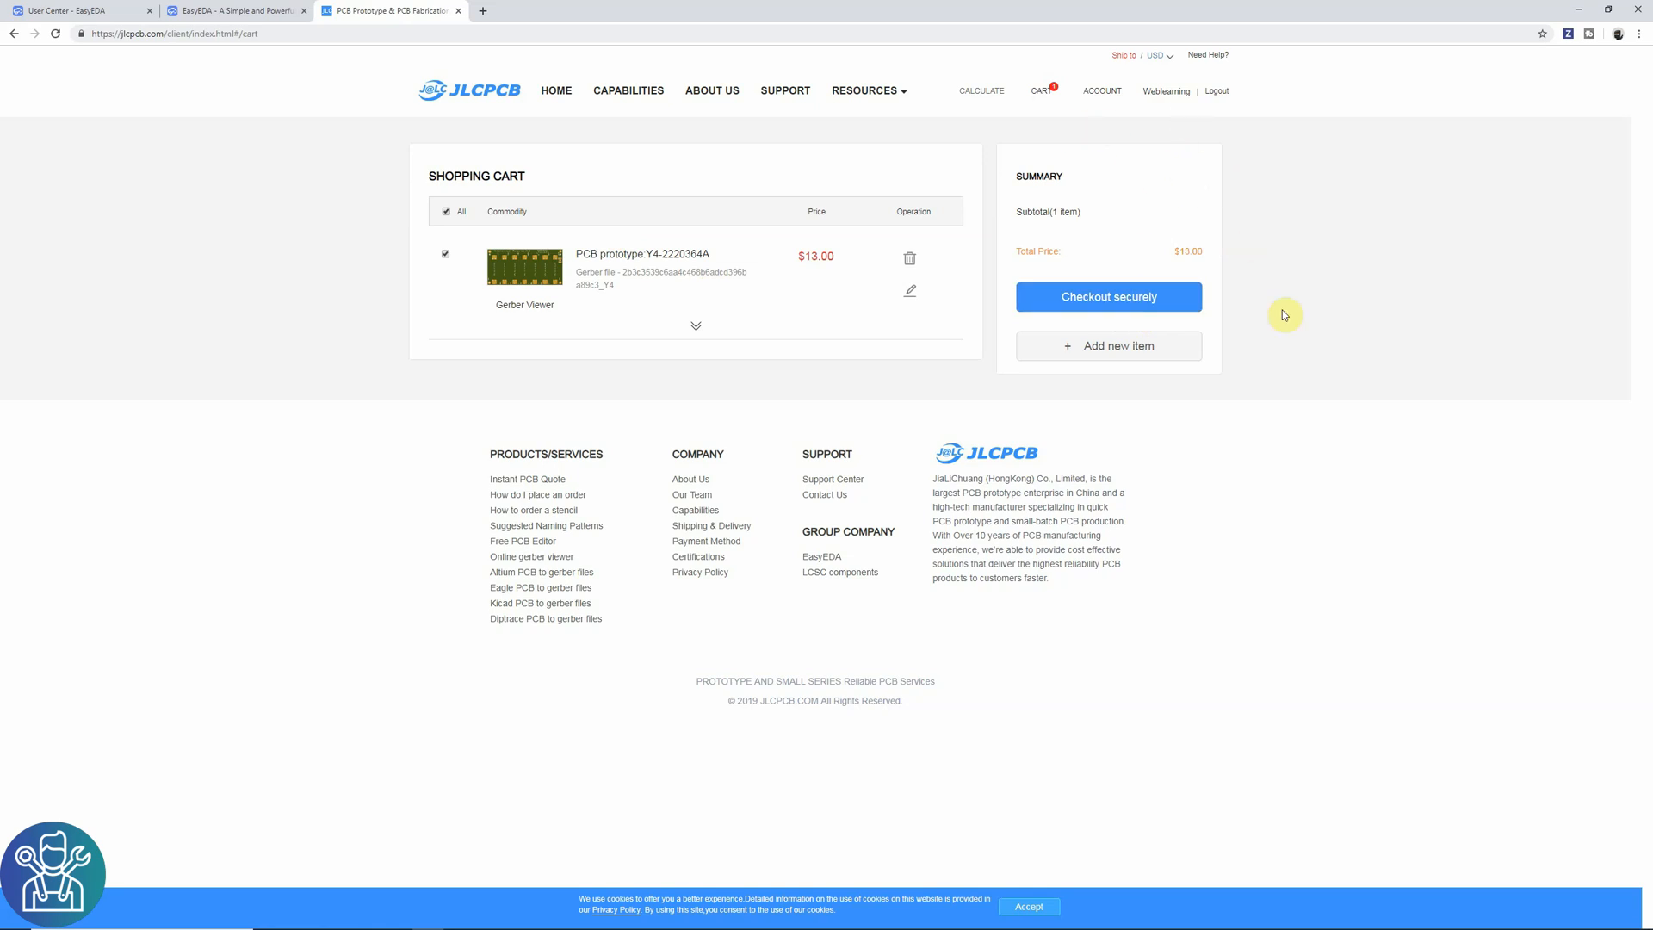
mouse_move(1188, 451)
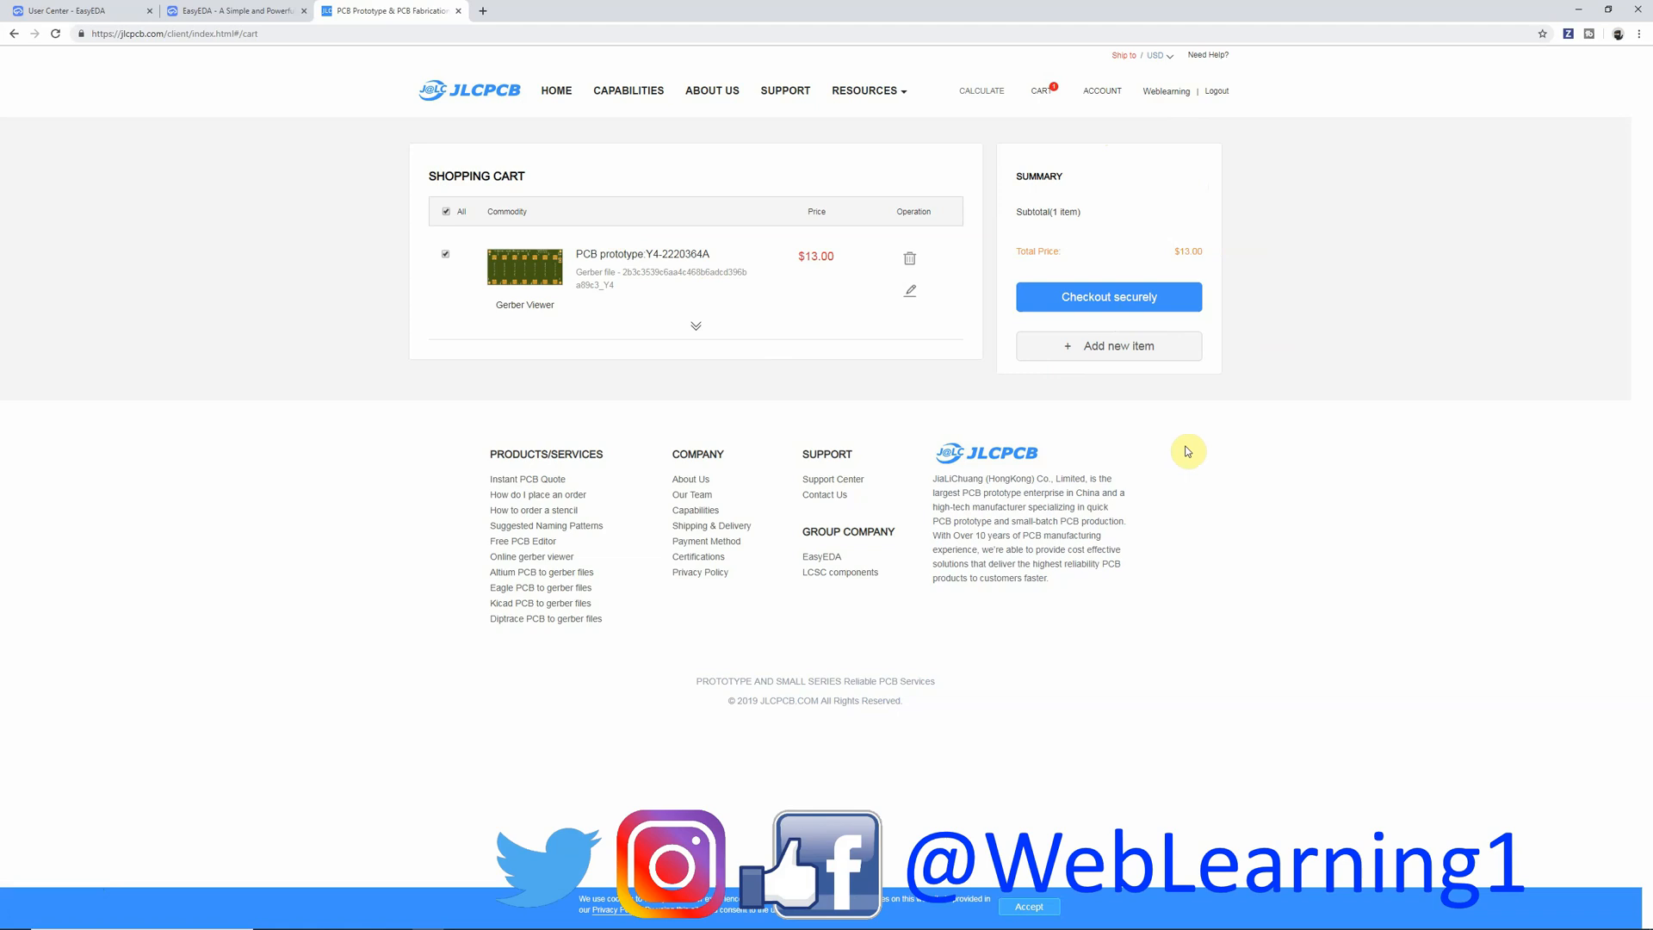
mouse_move(1179, 433)
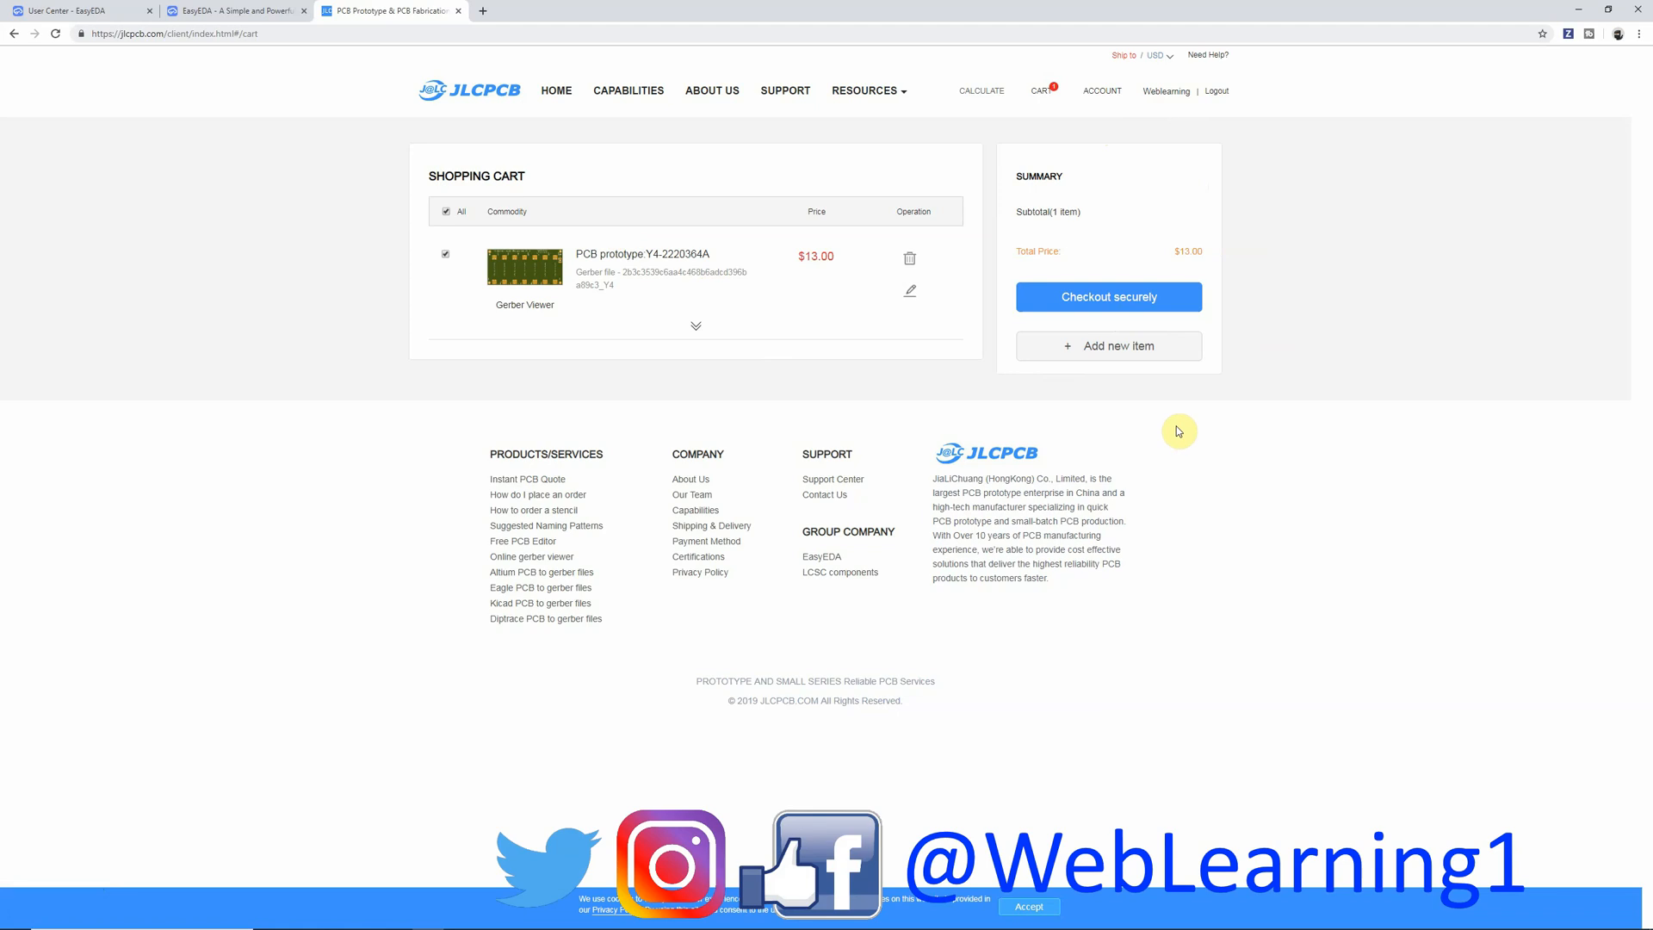